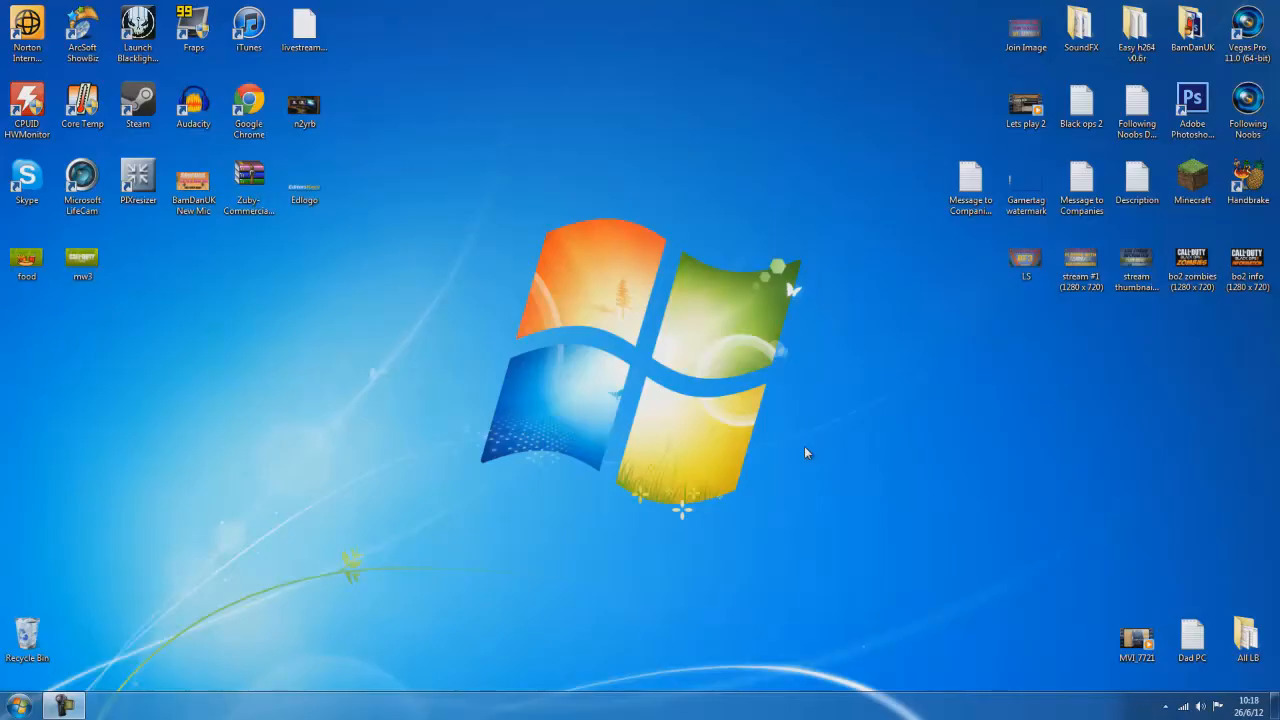
mouse_move(677, 468)
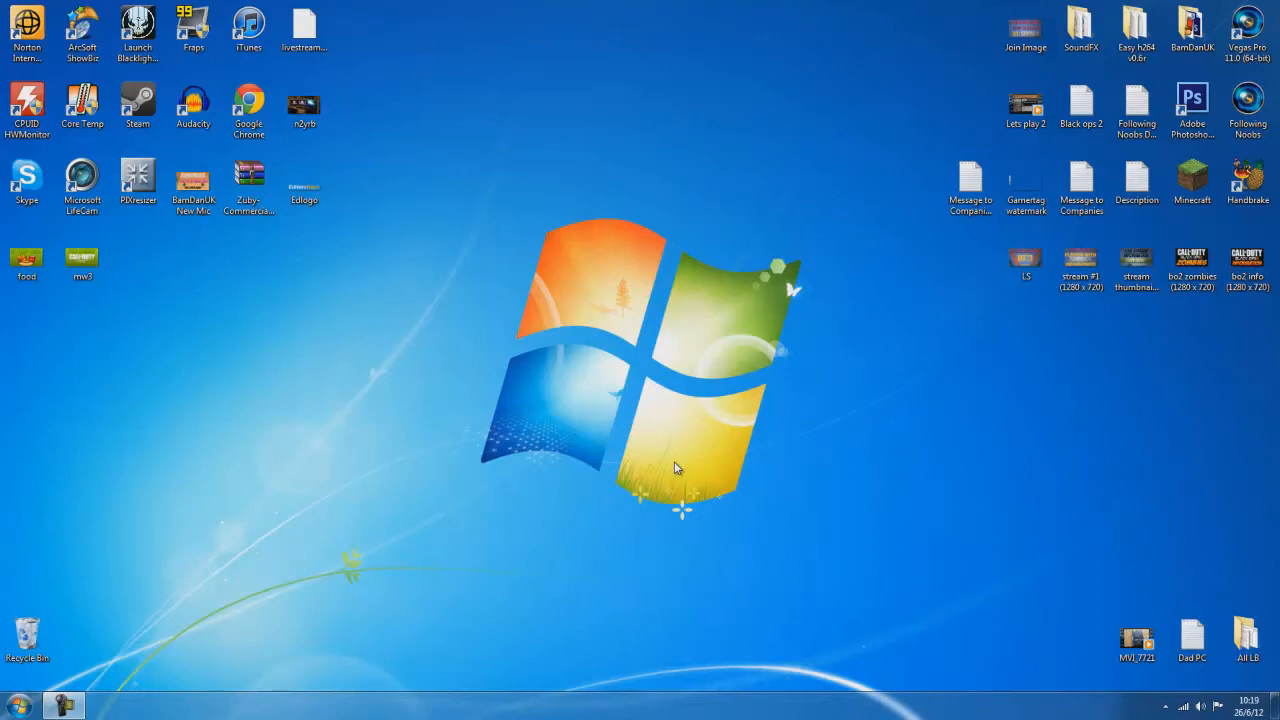
mouse_move(111, 589)
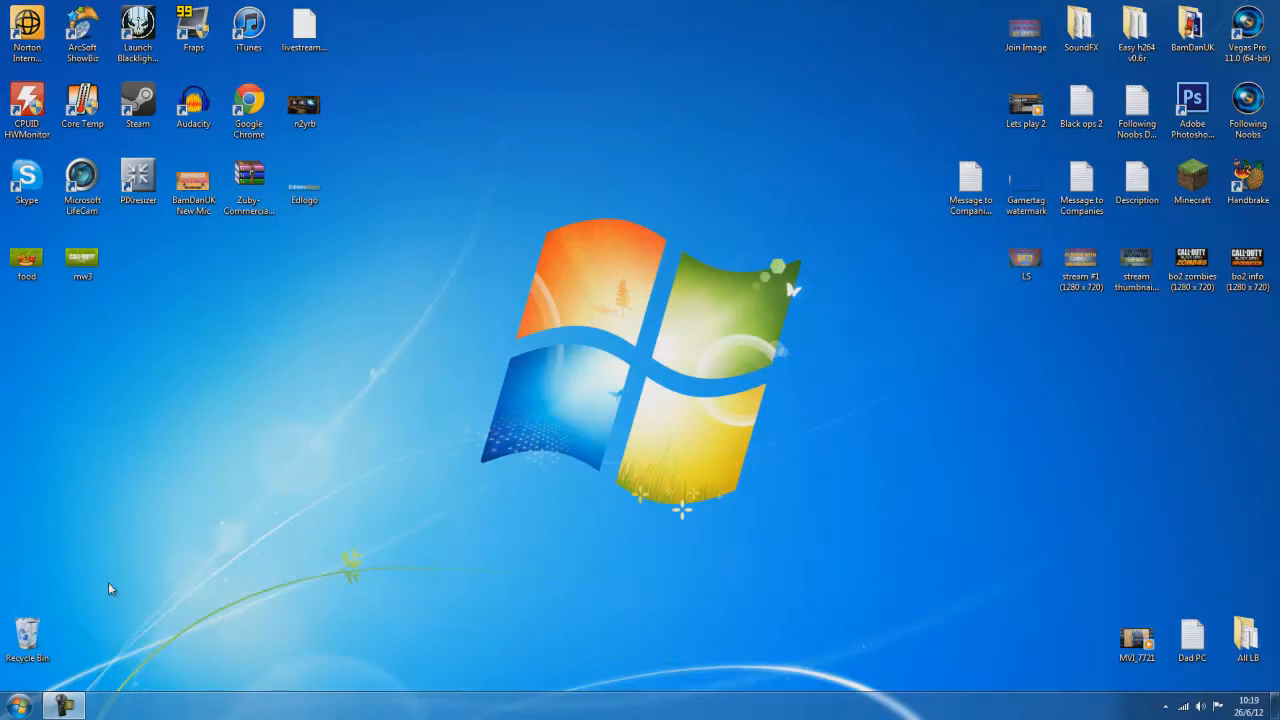
- In Chrome, search Google for Twitch, open Twitch's homepage, then enter xsplit.com
double_click(248, 105)
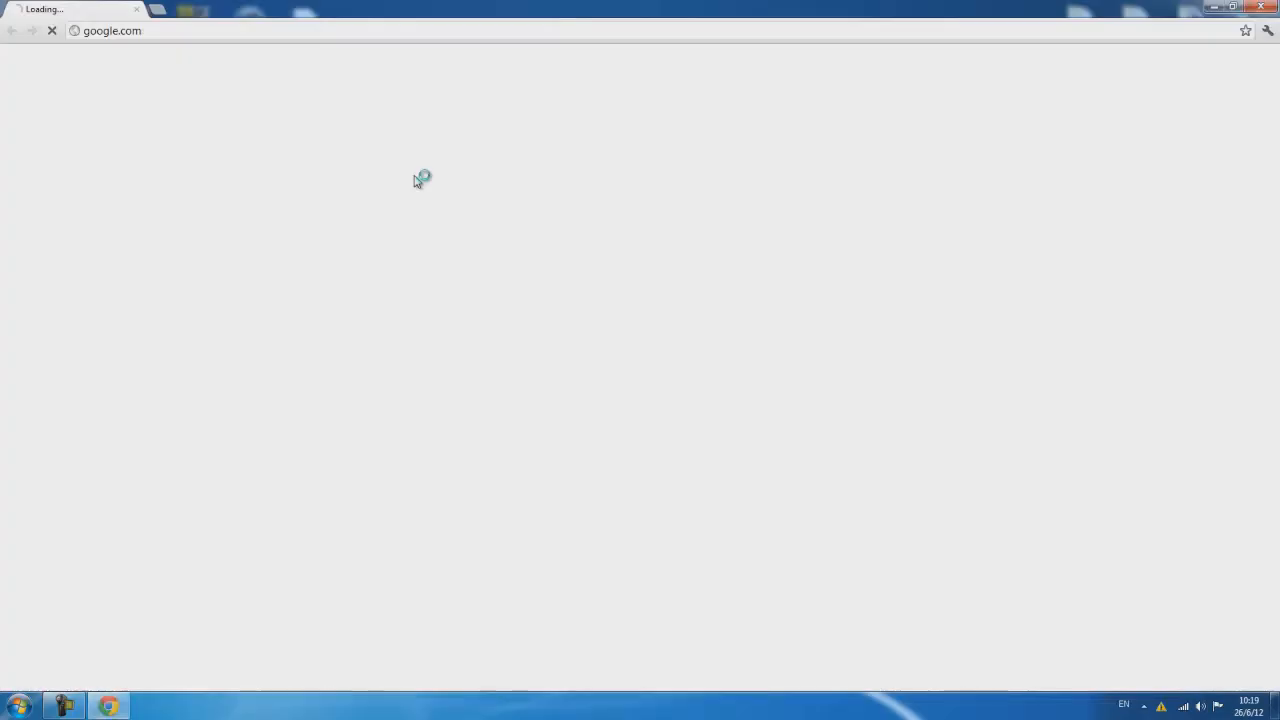
type("tw")
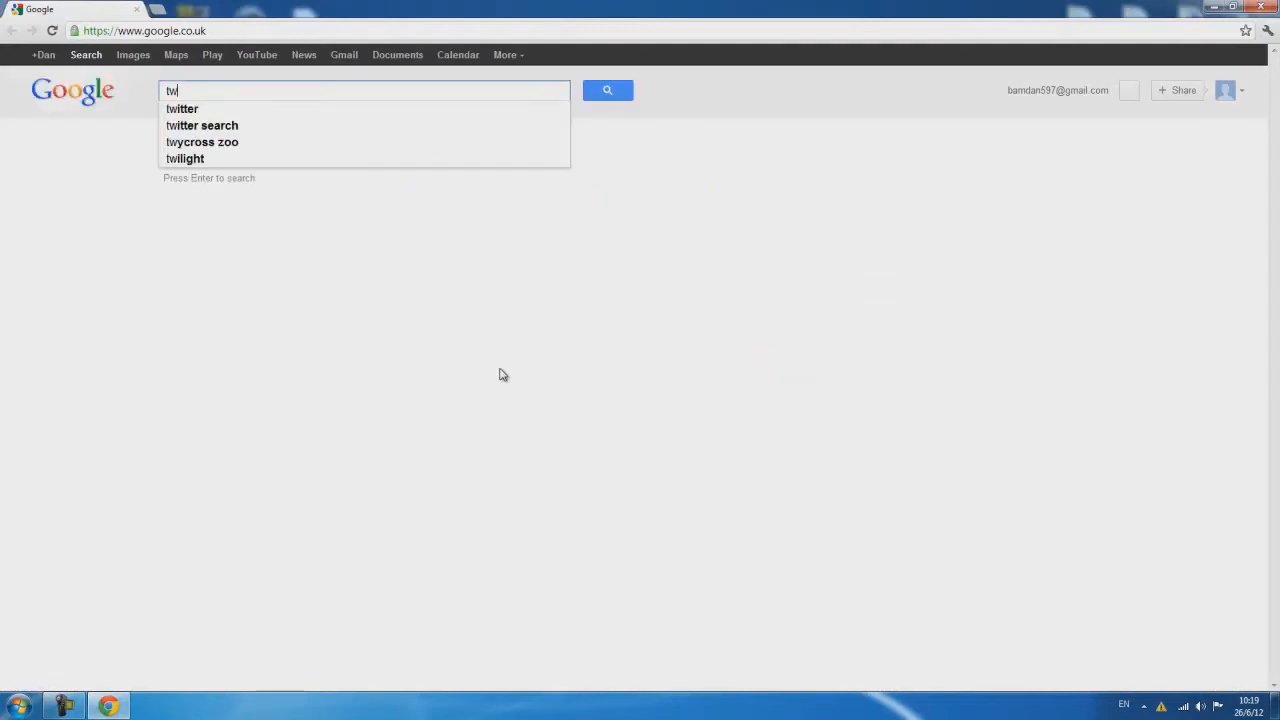
key("Return")
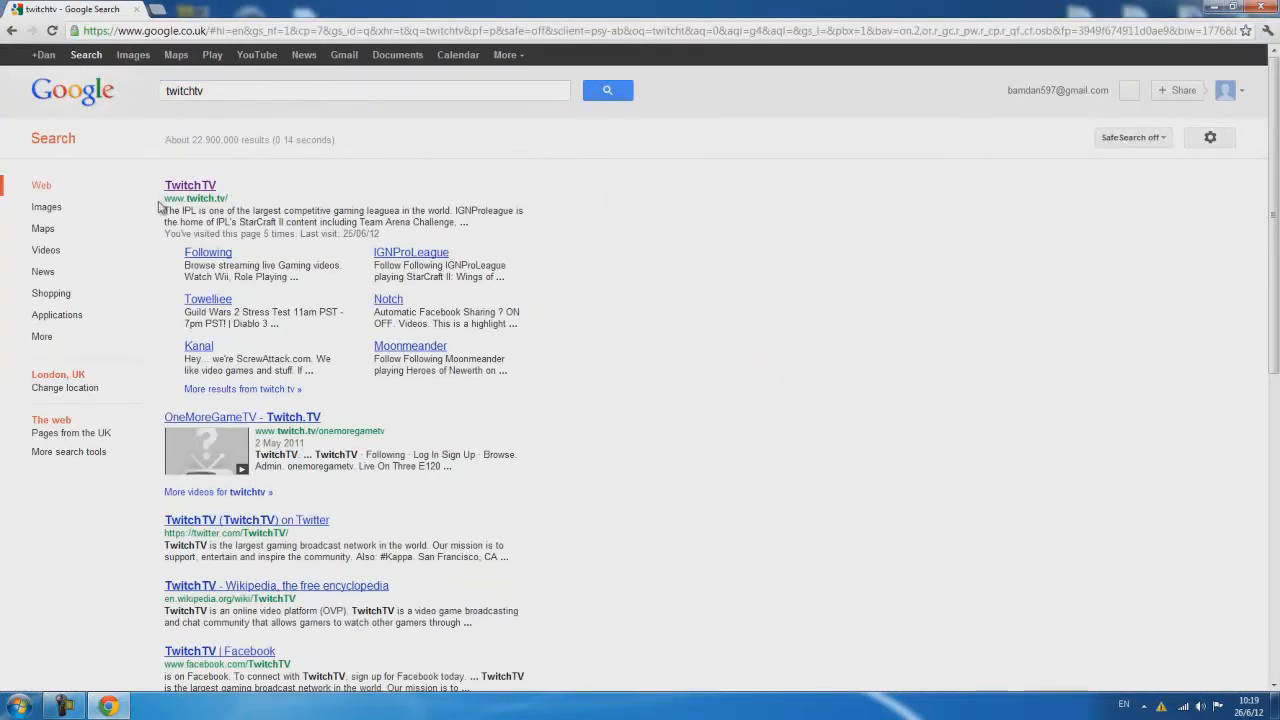
left_click(190, 185)
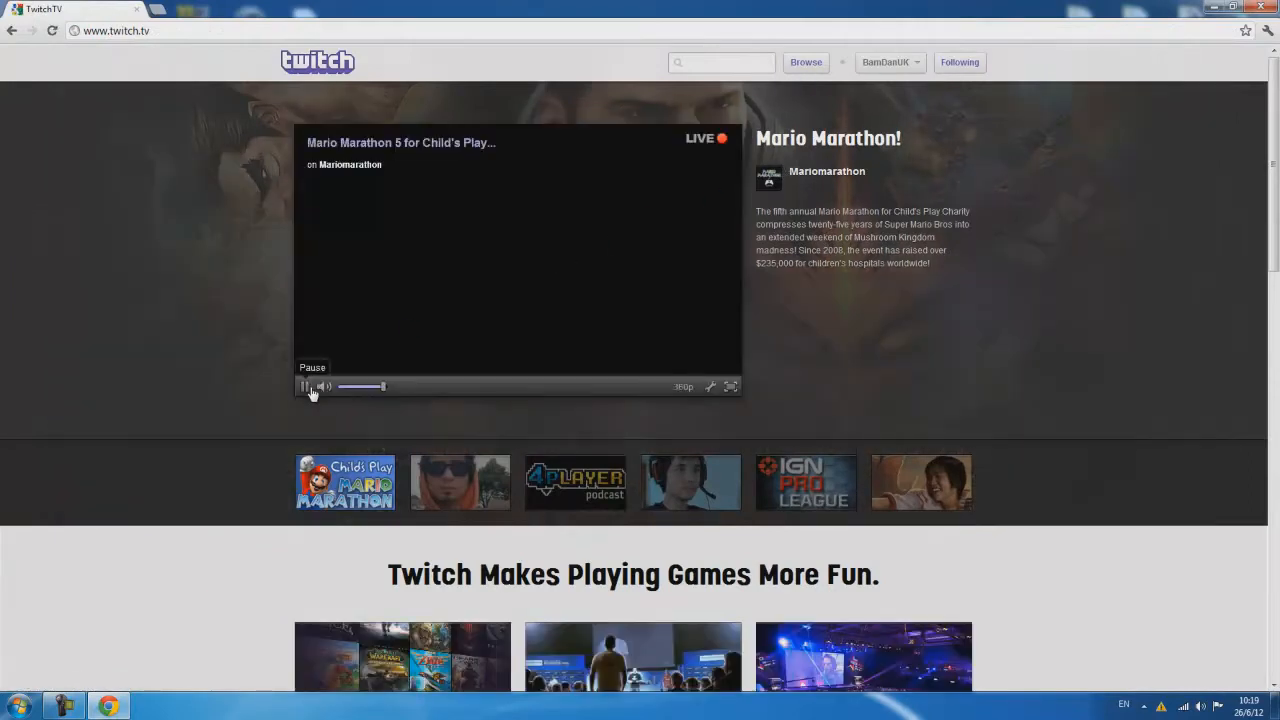
left_click(305, 387)
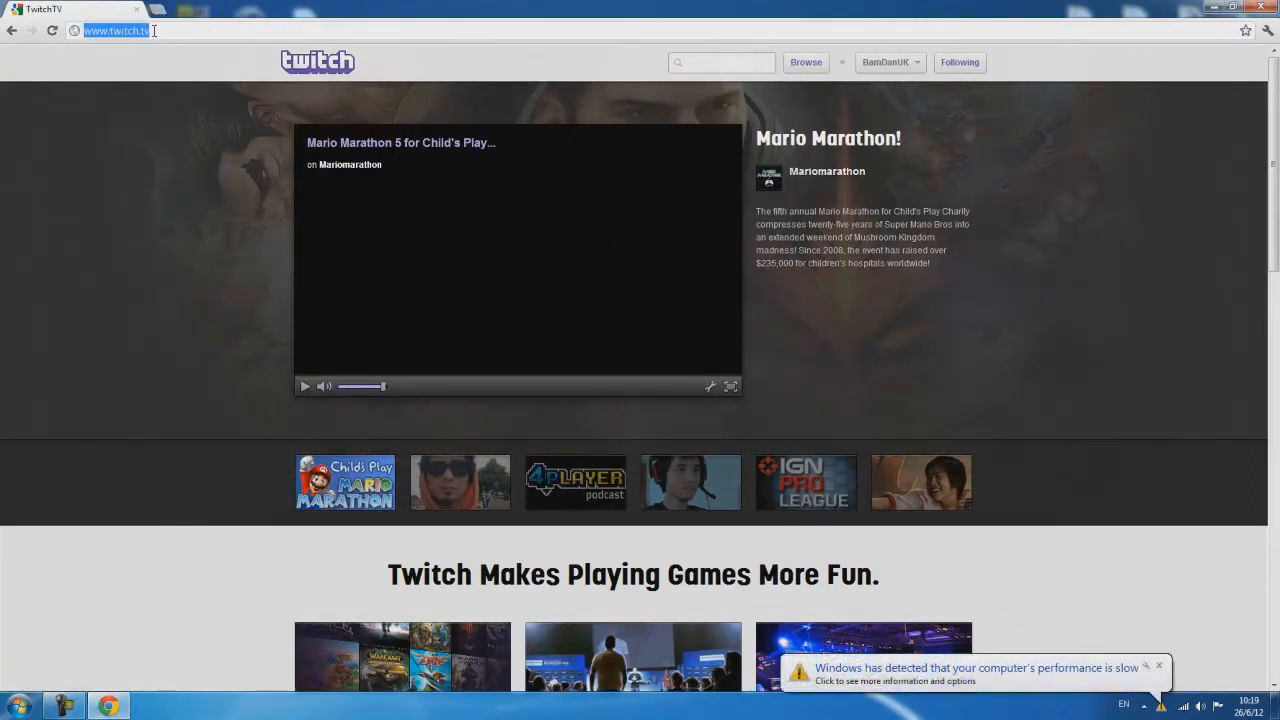
type("xsplit.com/index.php#registerBox")
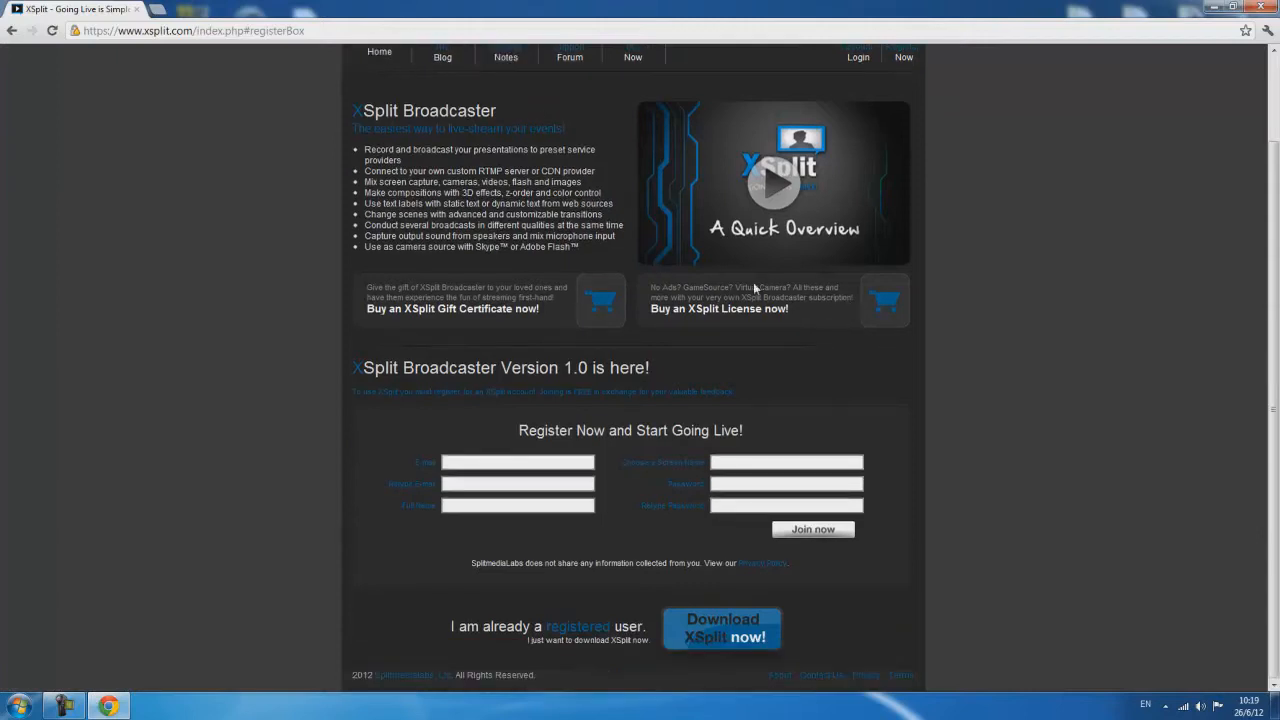
mouse_move(693, 631)
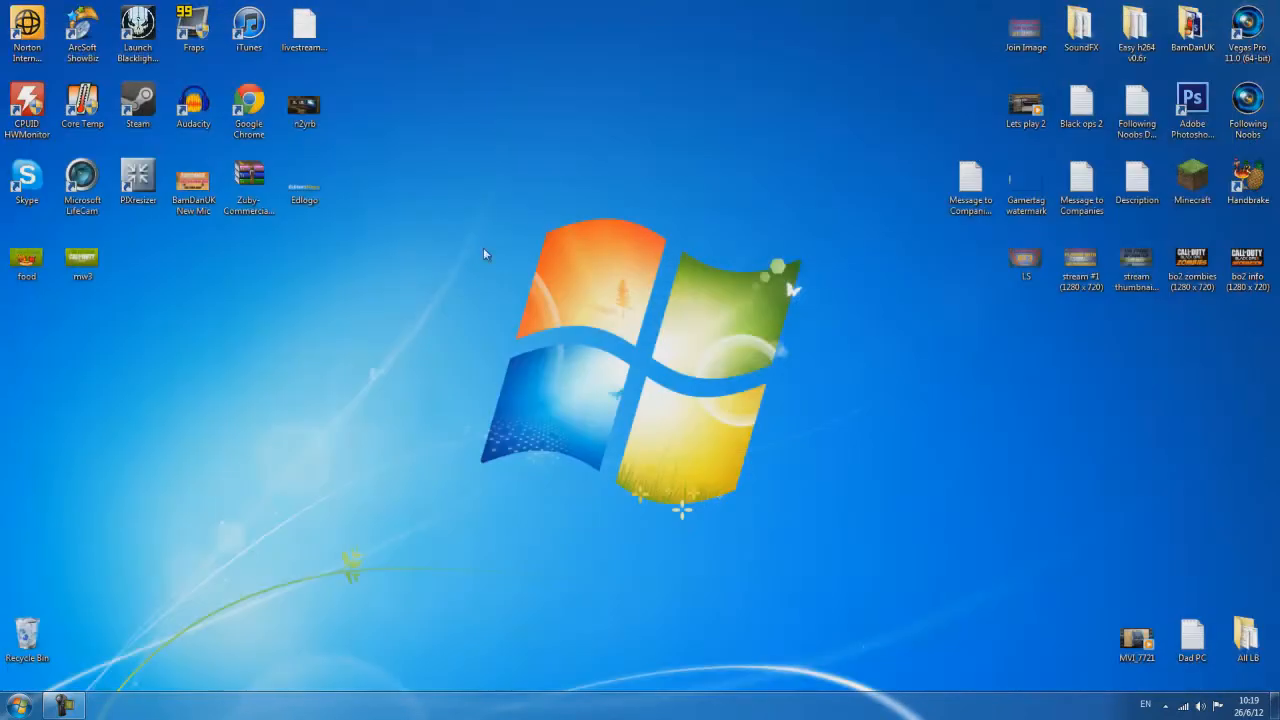
mouse_move(485, 253)
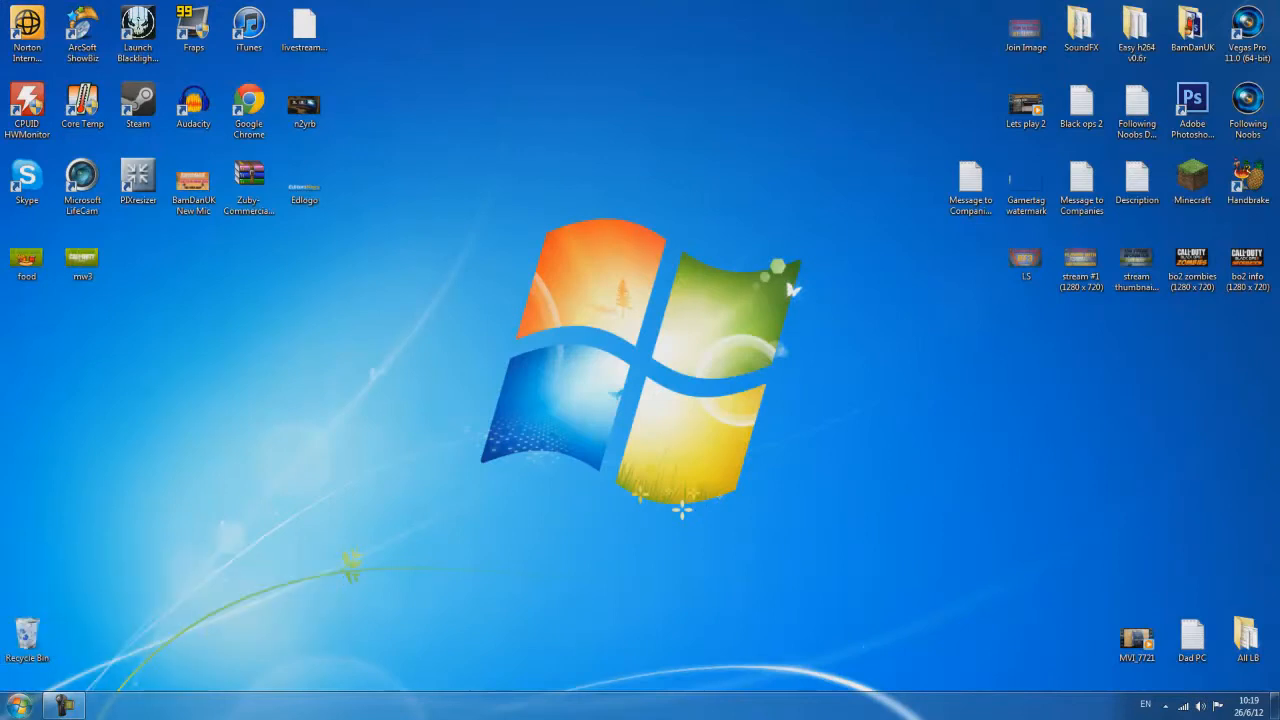
- Launch XSplit Broadcaster from the Start menu and log on
left_click(12, 705)
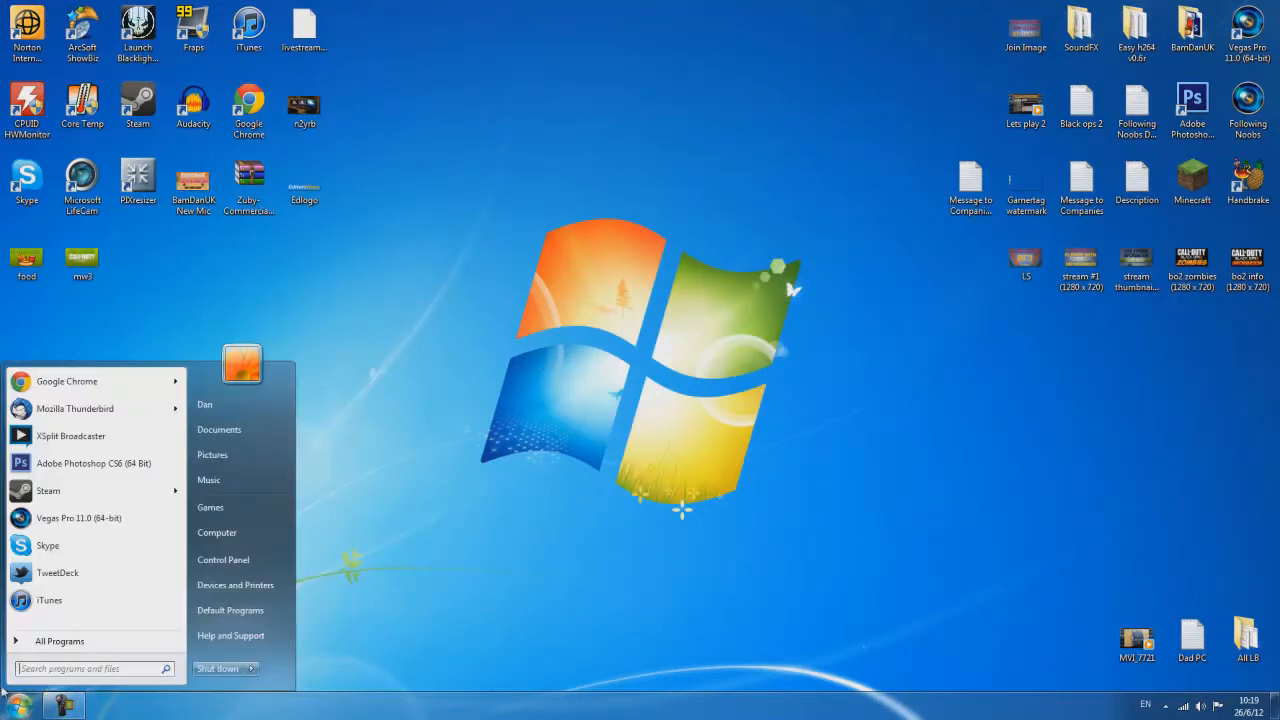
left_click(71, 435)
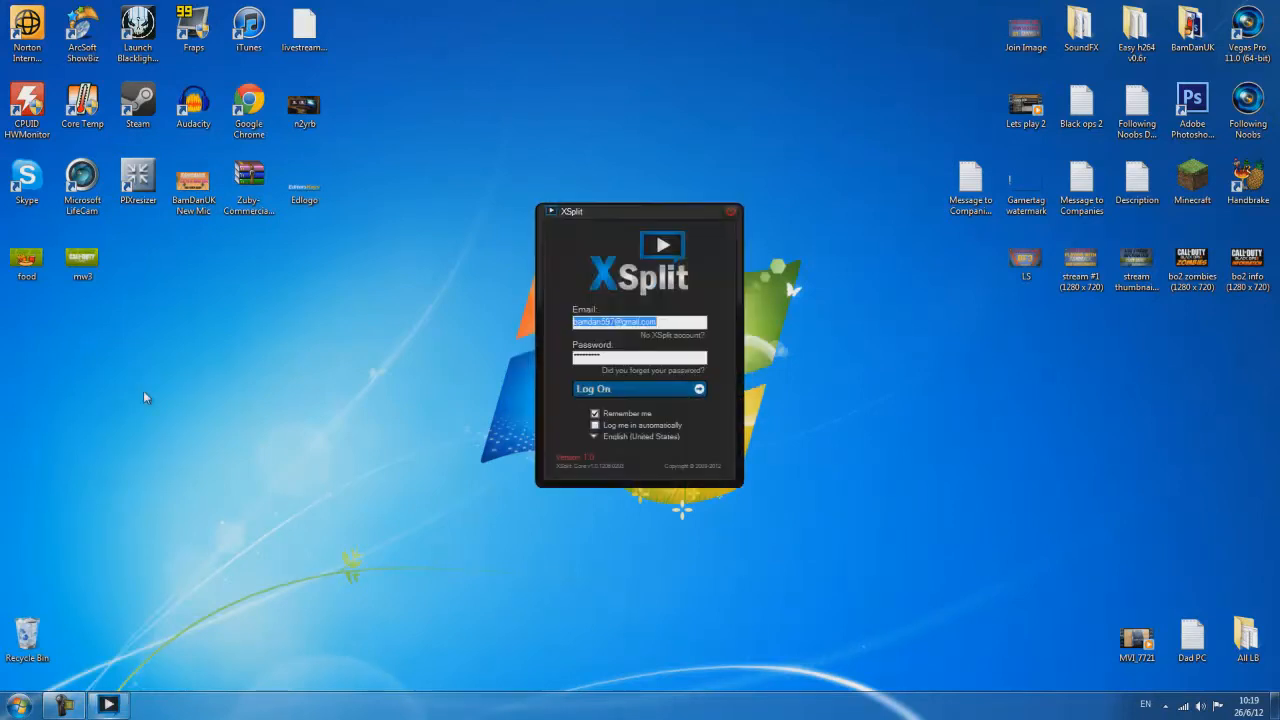
mouse_move(655, 320)
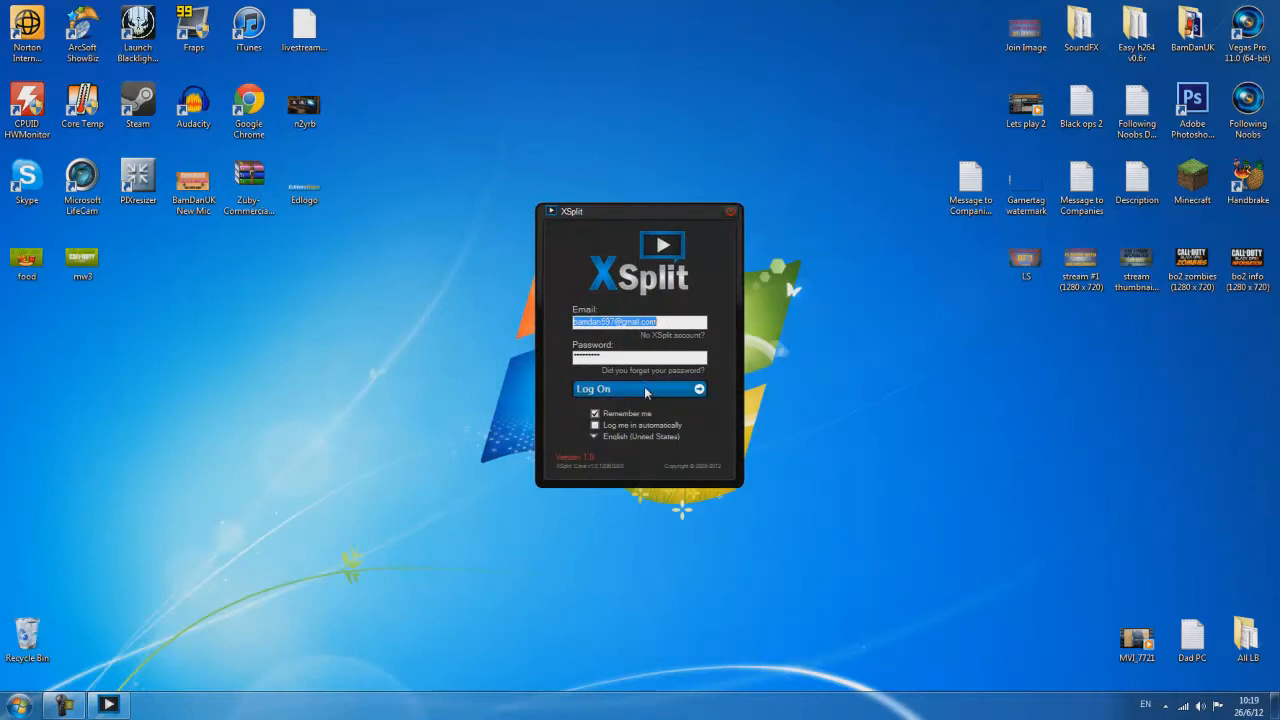
left_click(630, 389)
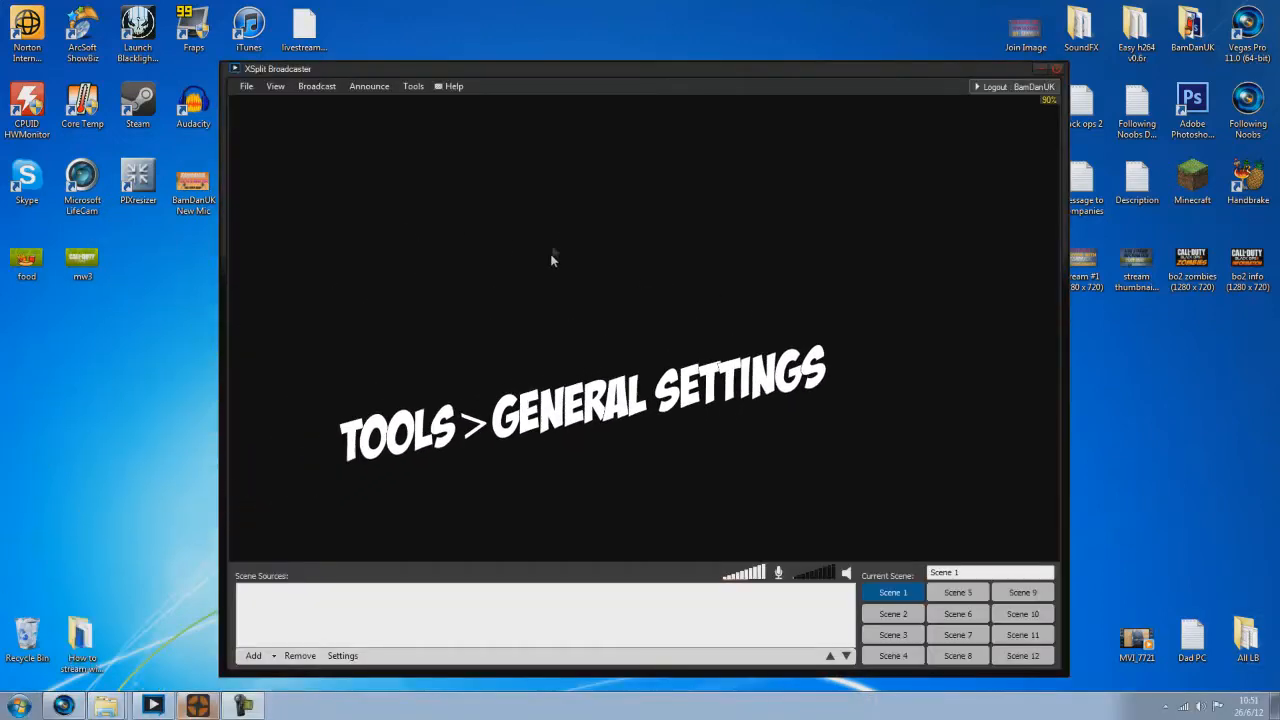
mouse_move(412, 86)
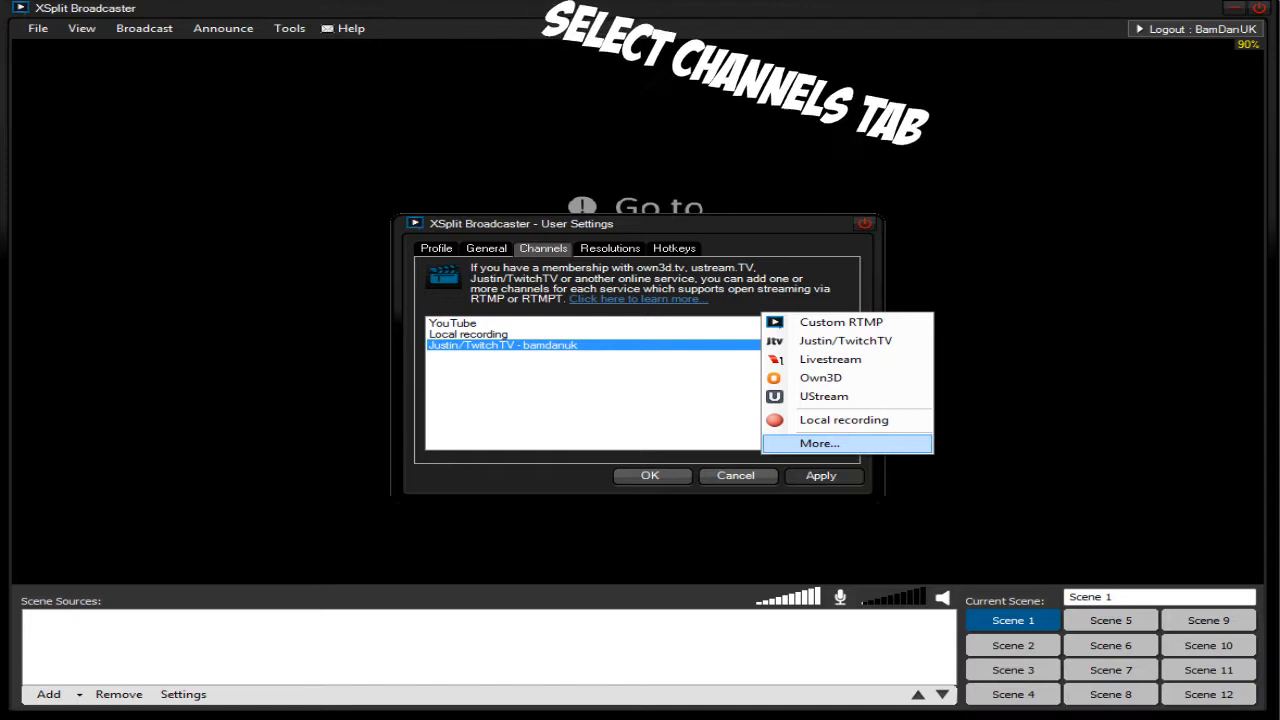
- Add a new Justin/TwitchTV channel from the Channels list in General Settings
left_click(820, 443)
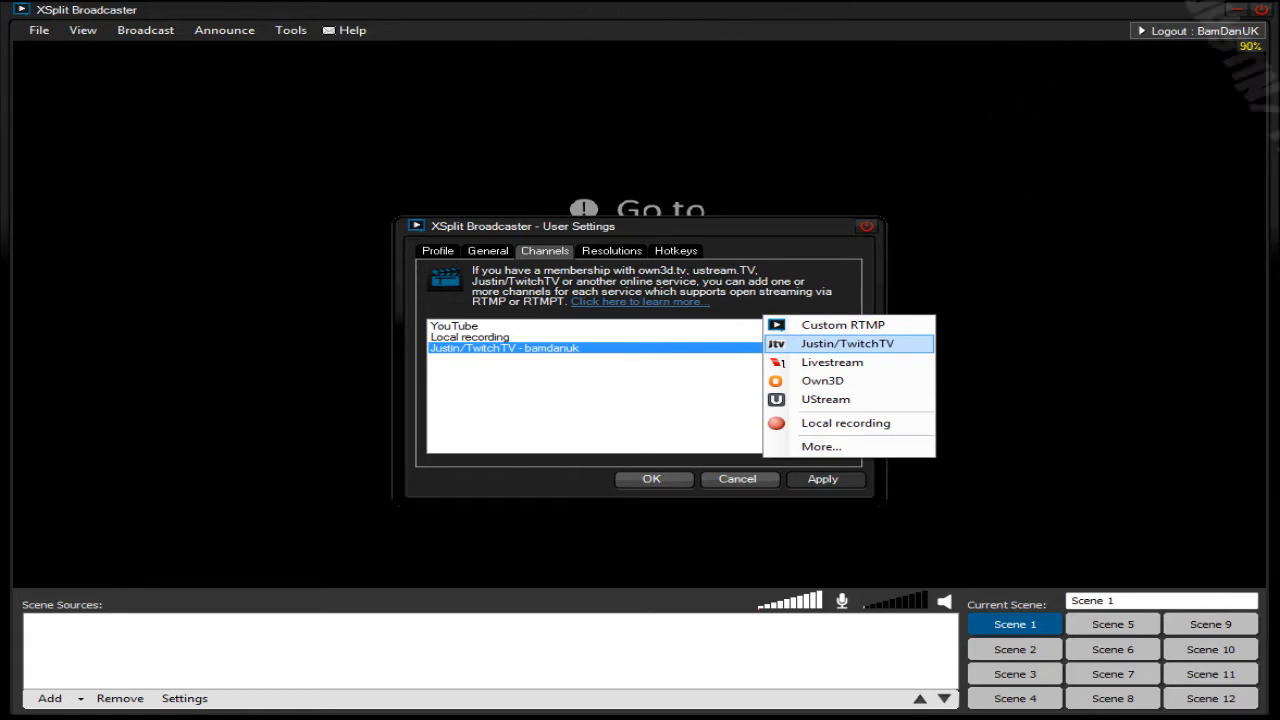
left_click(848, 343)
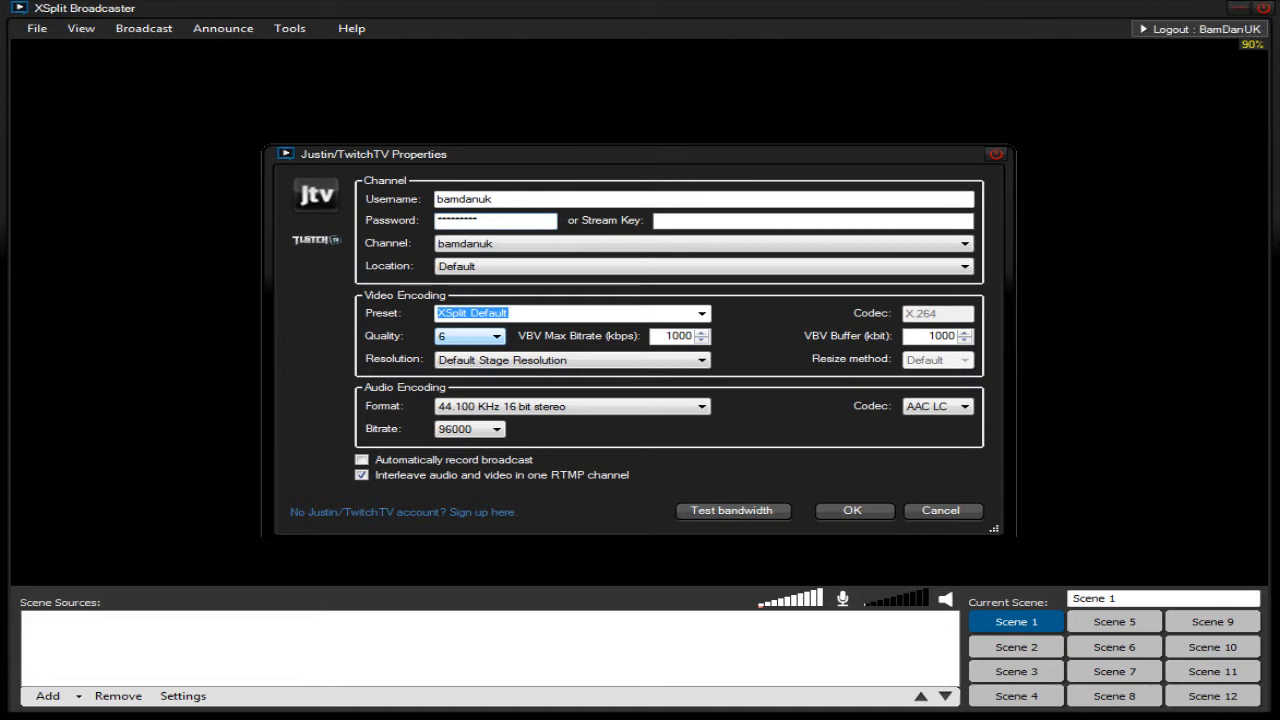
- Choose quality level 10 for the Justin/TwitchTV channel, giving 2500 kbps bitrate
left_click(494, 336)
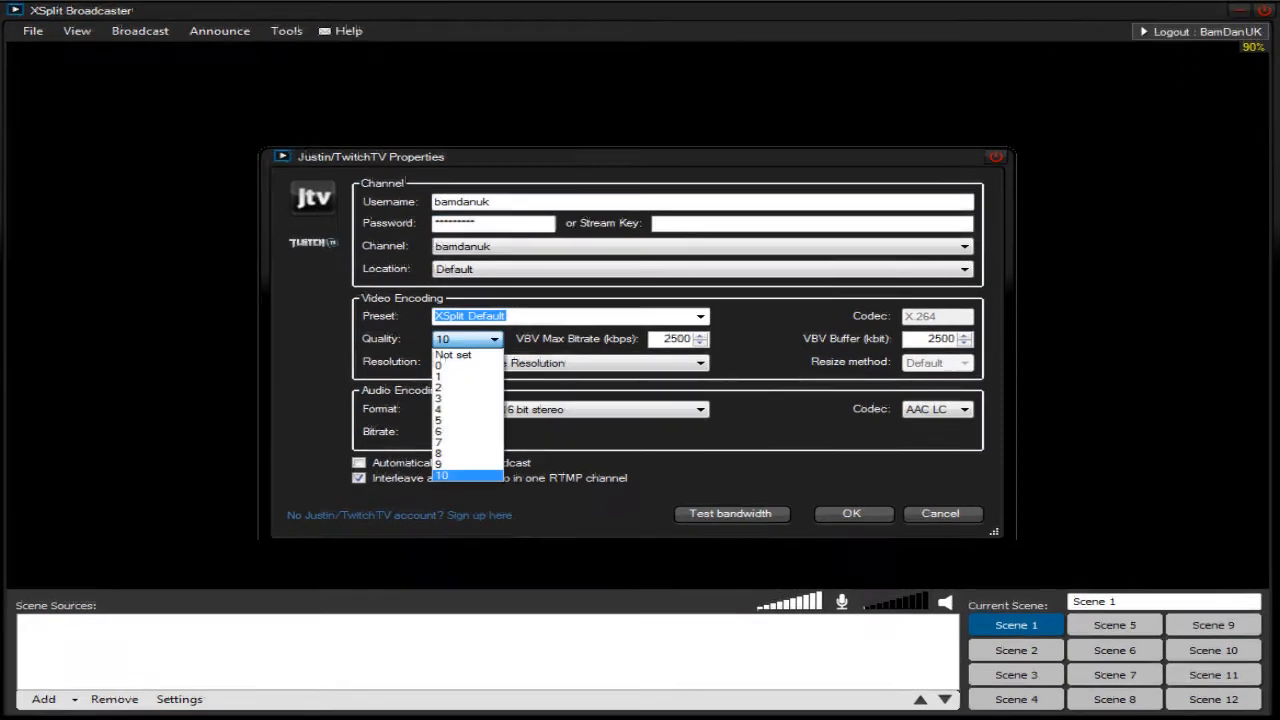
left_click(441, 475)
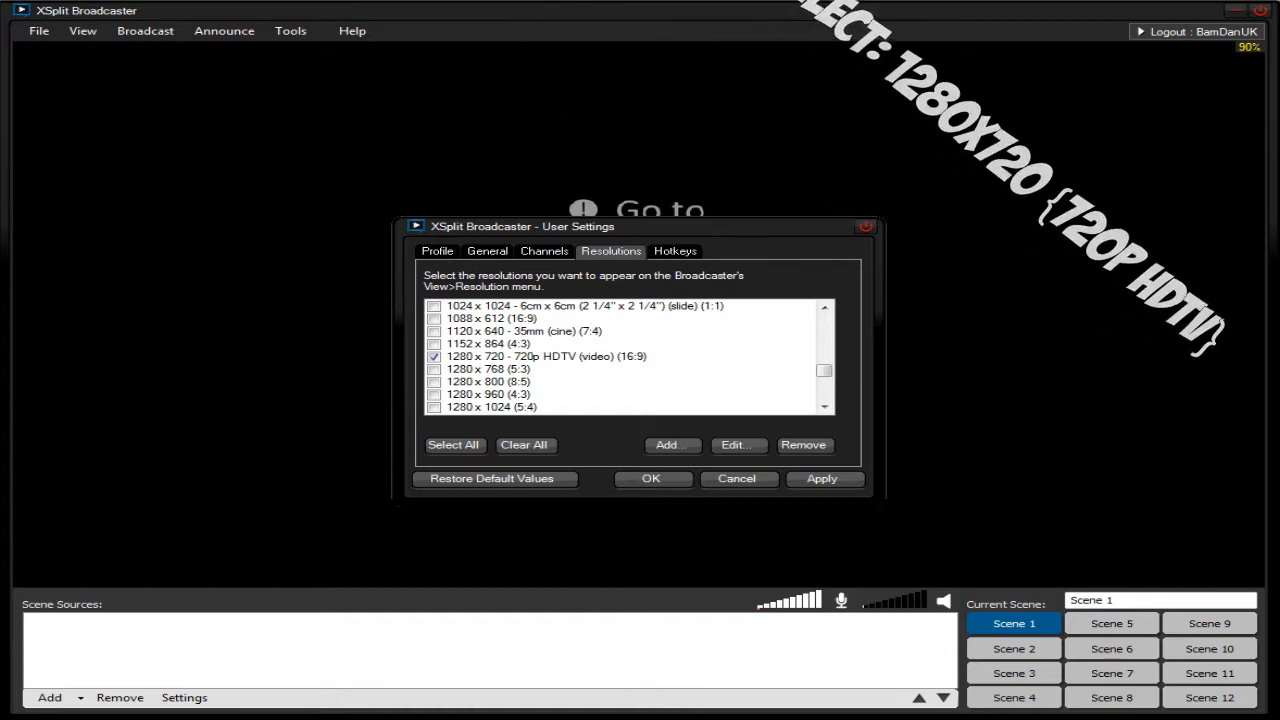
- Confirm the 1280x720 720p HDTV resolution and close the settings with OK
left_click(487, 251)
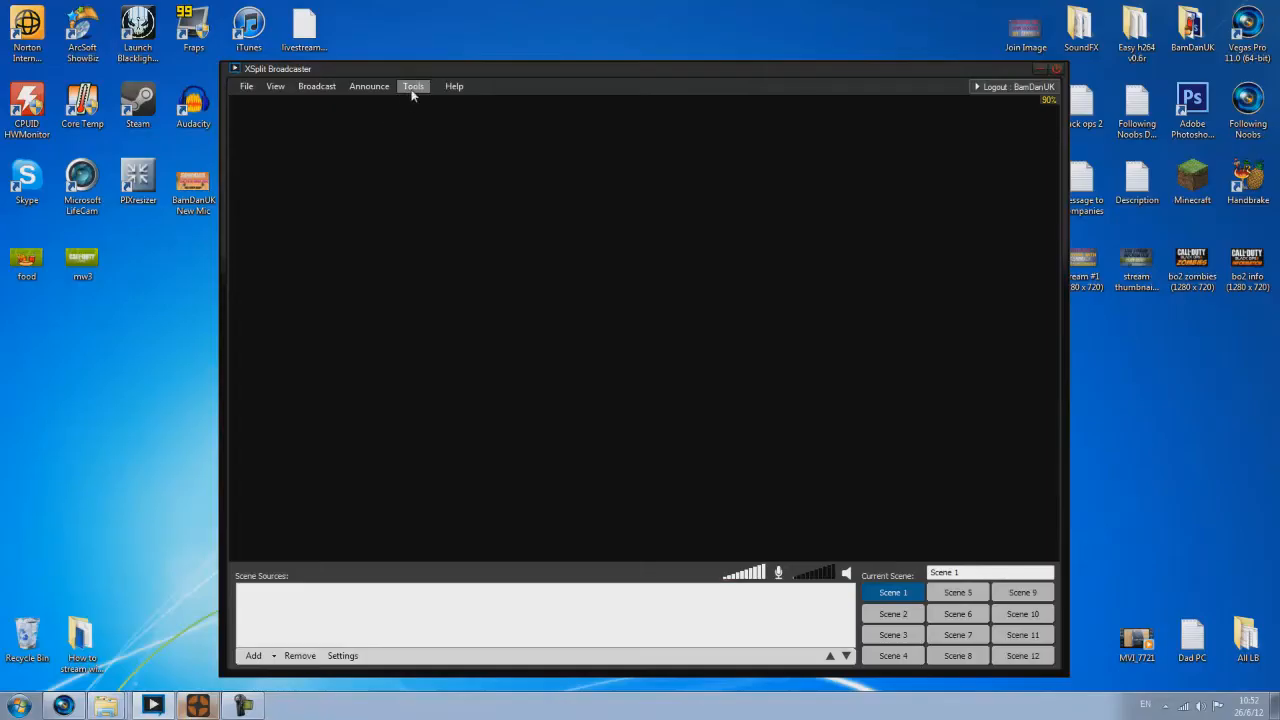
- Open View > Frame rate to check that 29.97 fps is selected
left_click(275, 86)
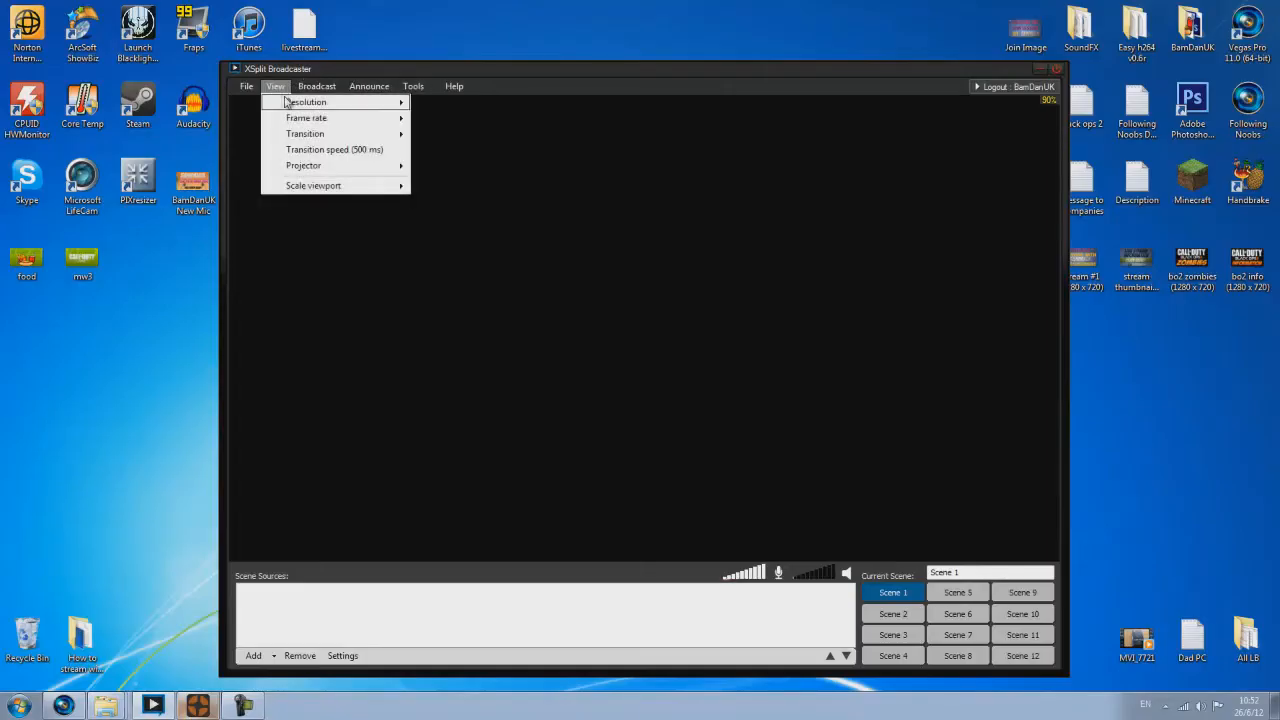
left_click(308, 102)
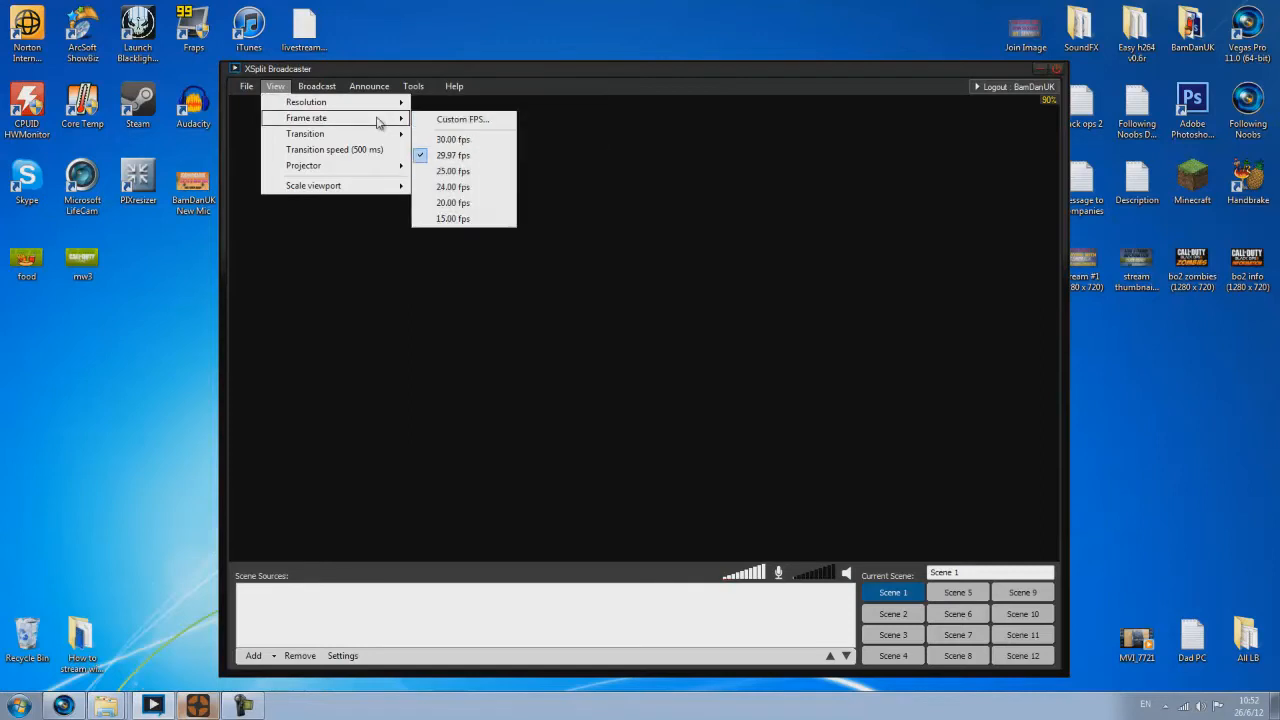
mouse_move(453, 155)
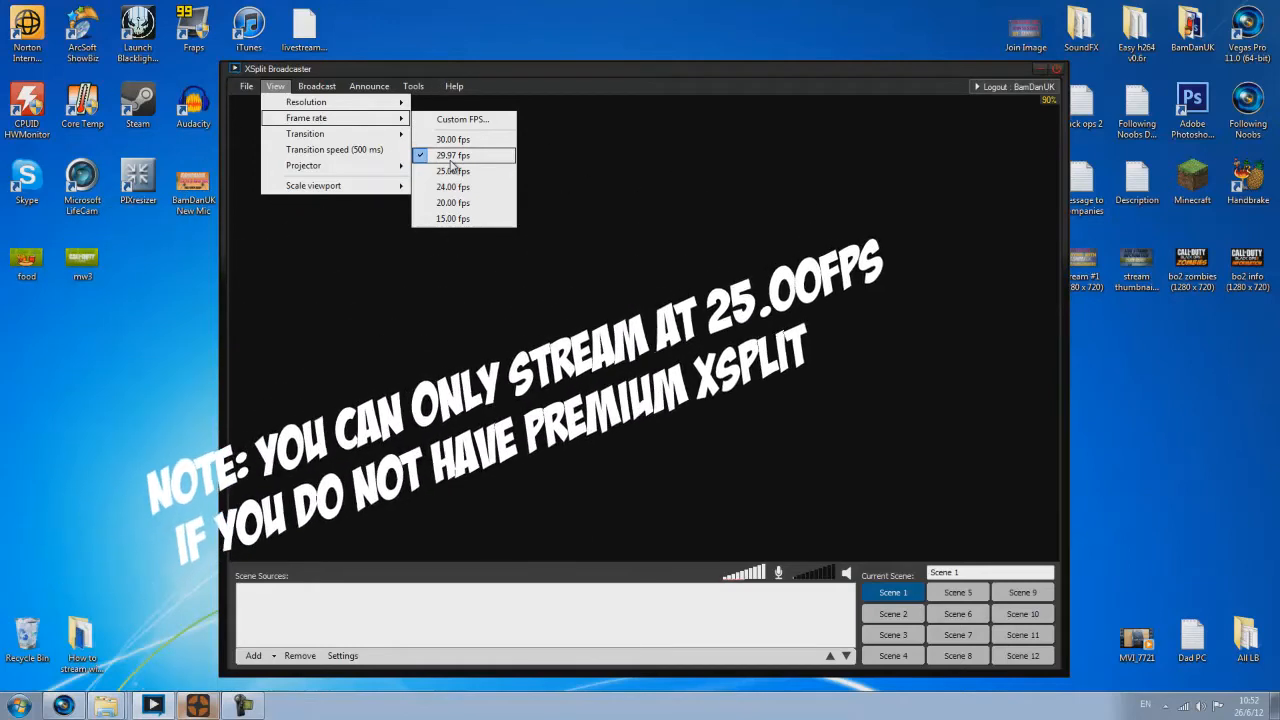
mouse_move(453, 171)
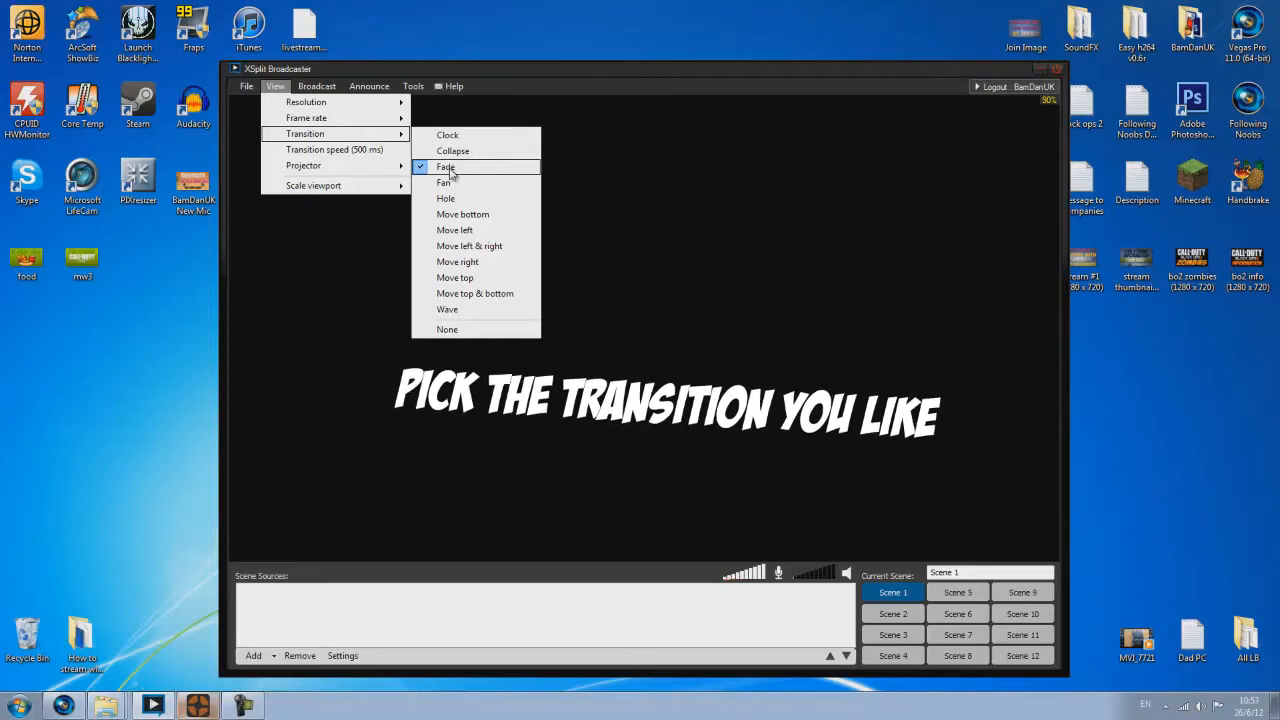
mouse_move(443, 182)
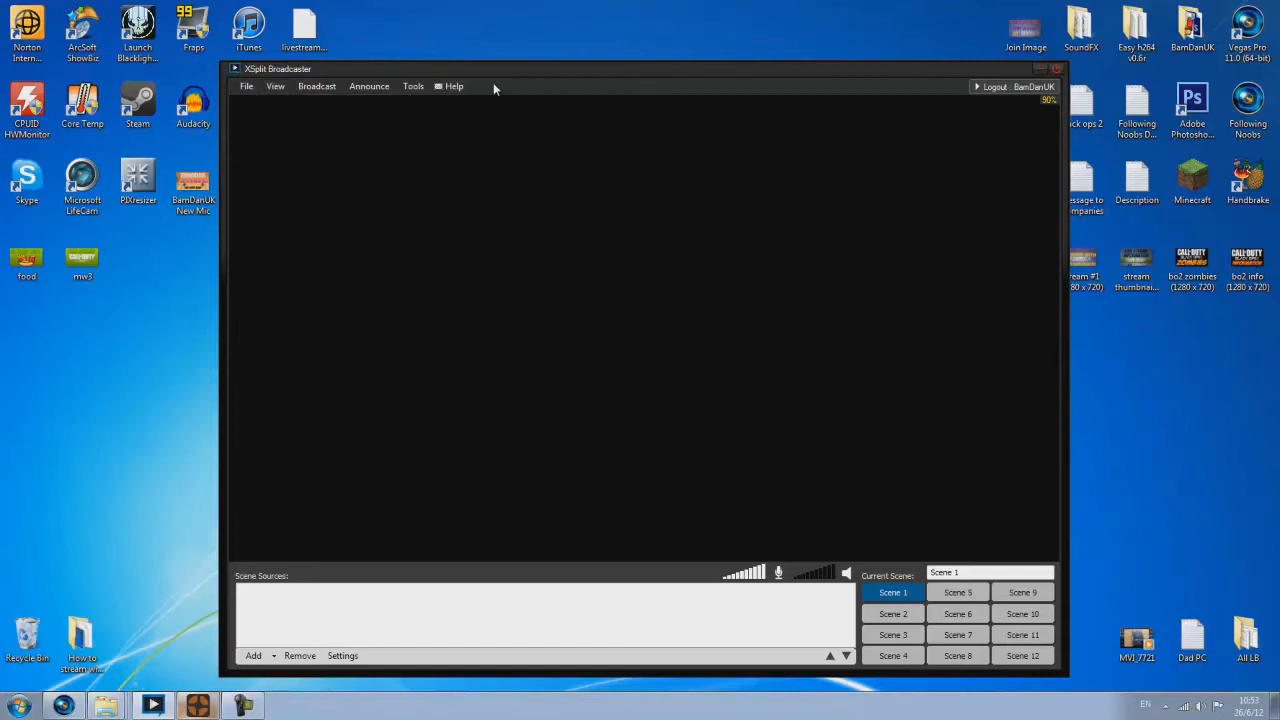
mouse_move(575, 115)
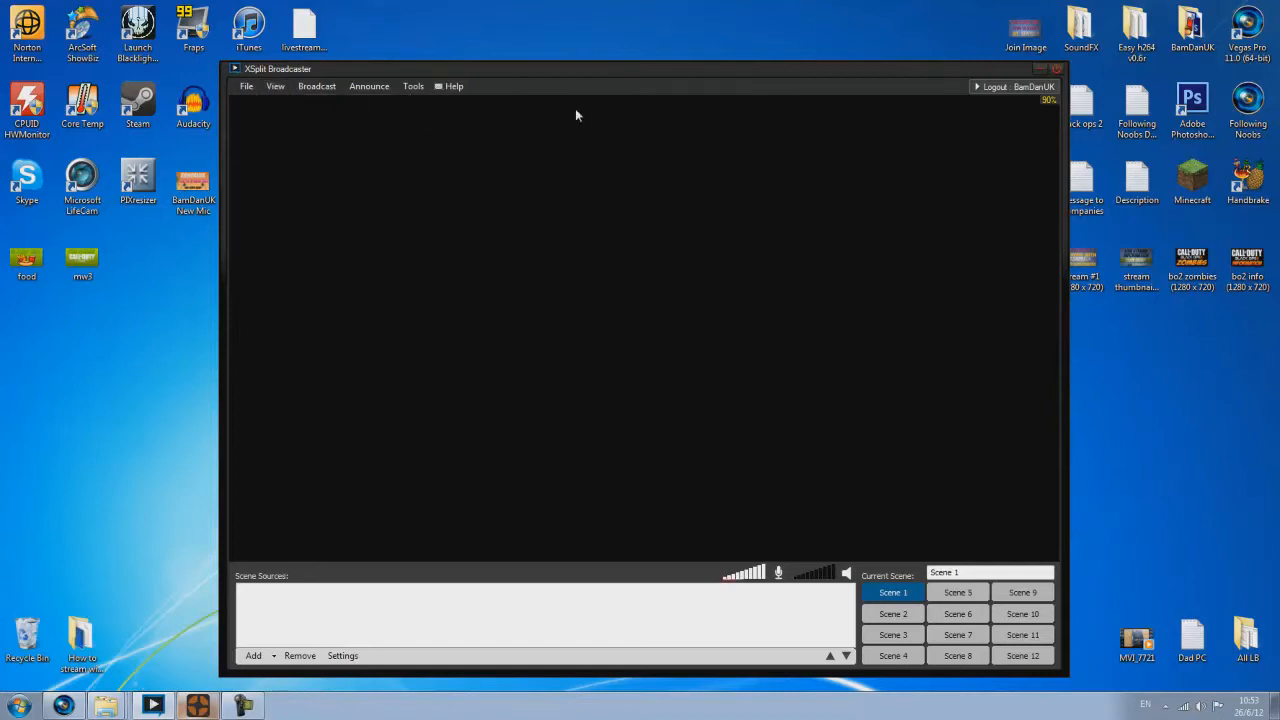
mouse_move(369, 108)
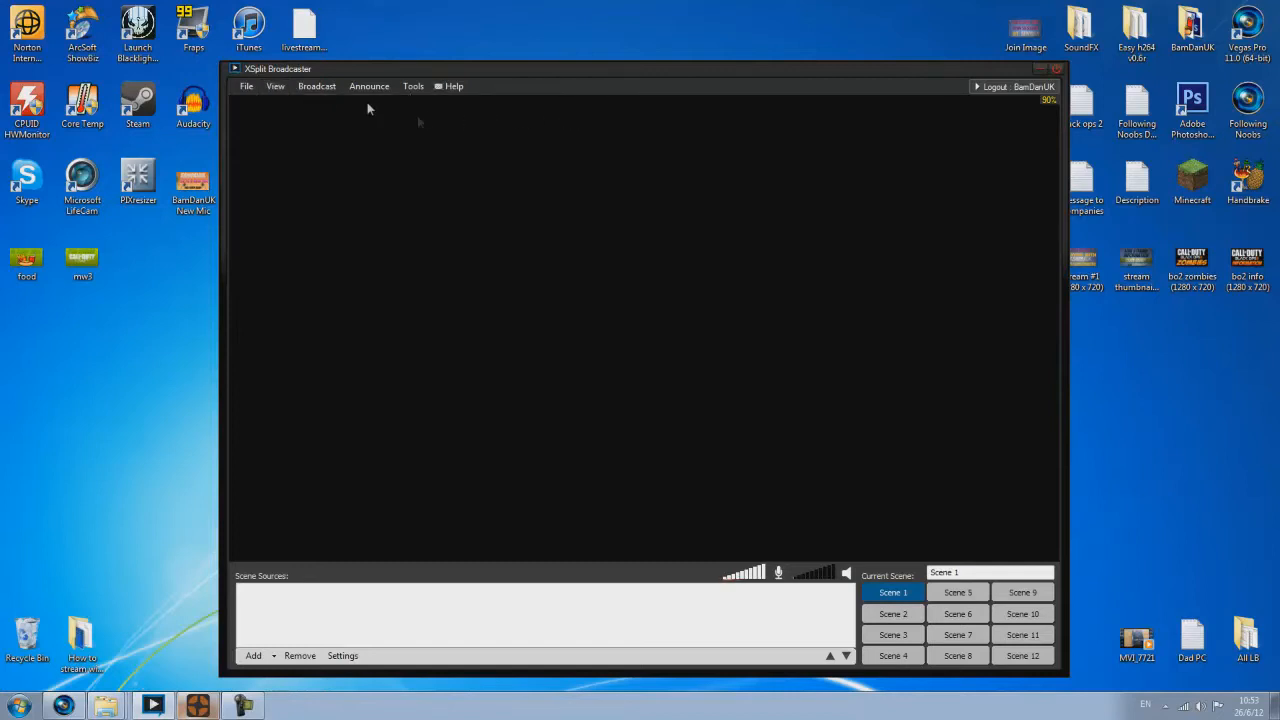
mouse_move(262, 108)
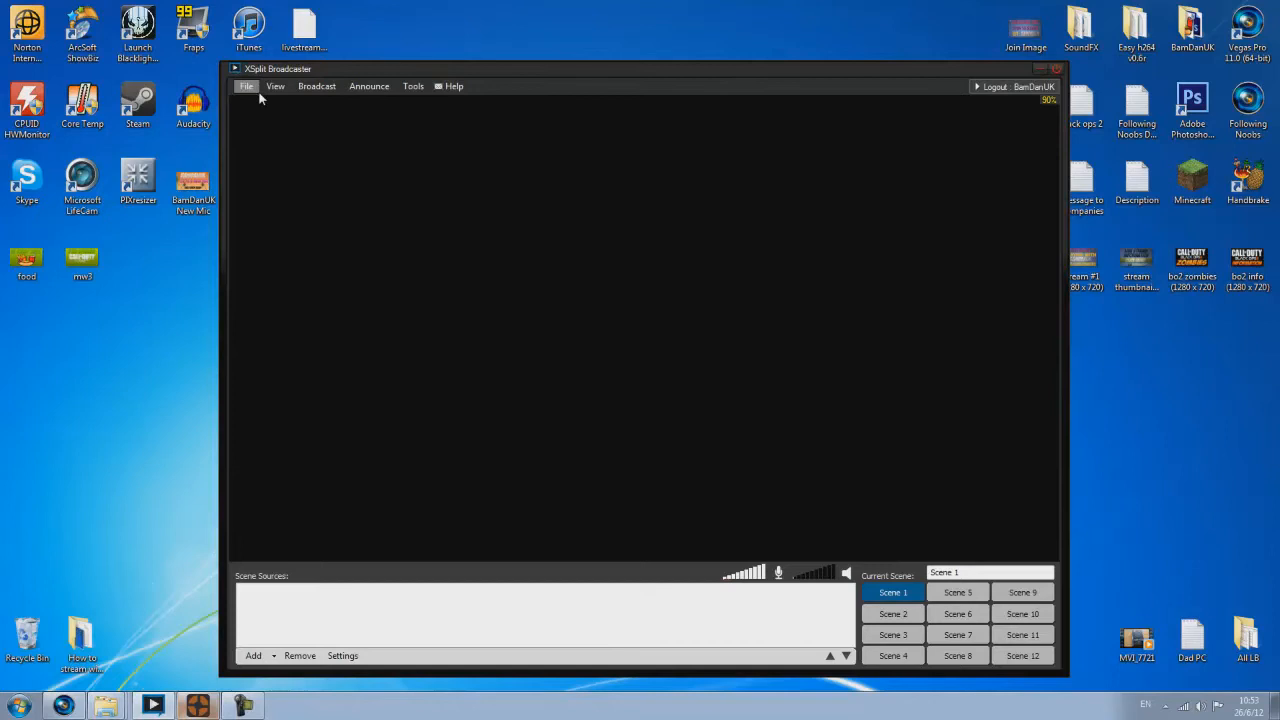
- Add the running Team Fortress 2 game capture to Scene 1, then switch to Scene 2
left_click(246, 86)
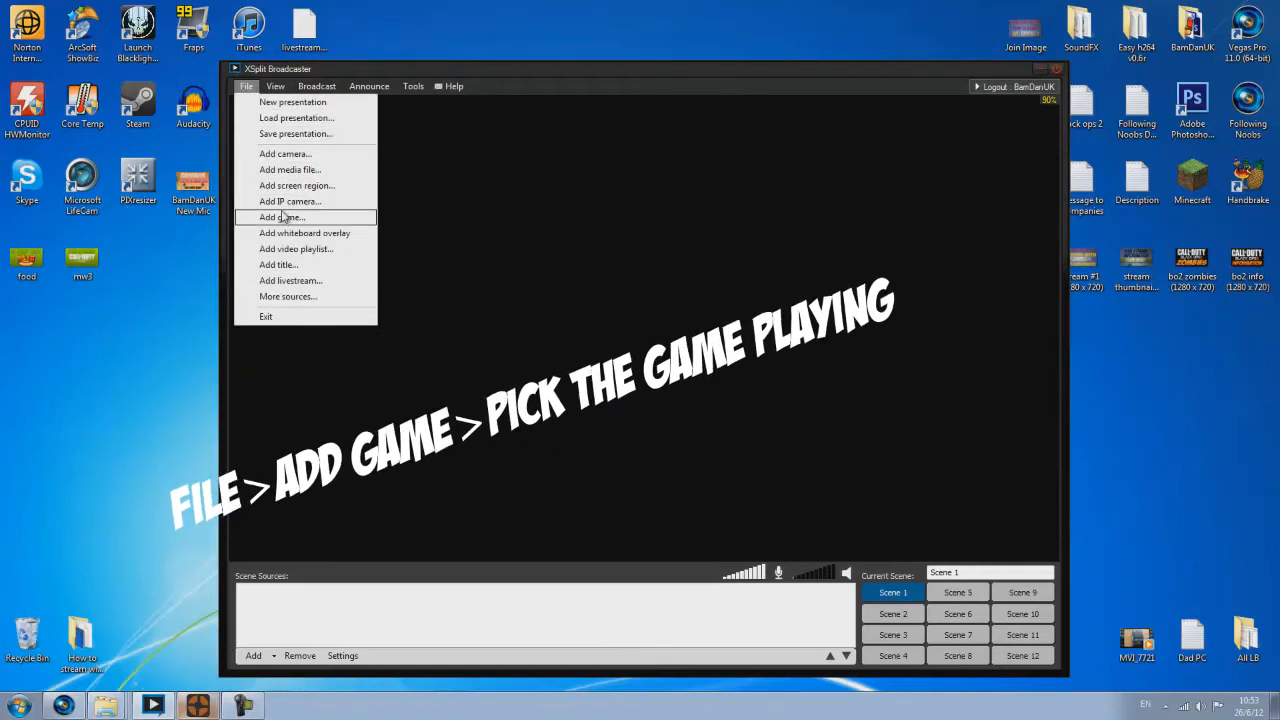
left_click(282, 217)
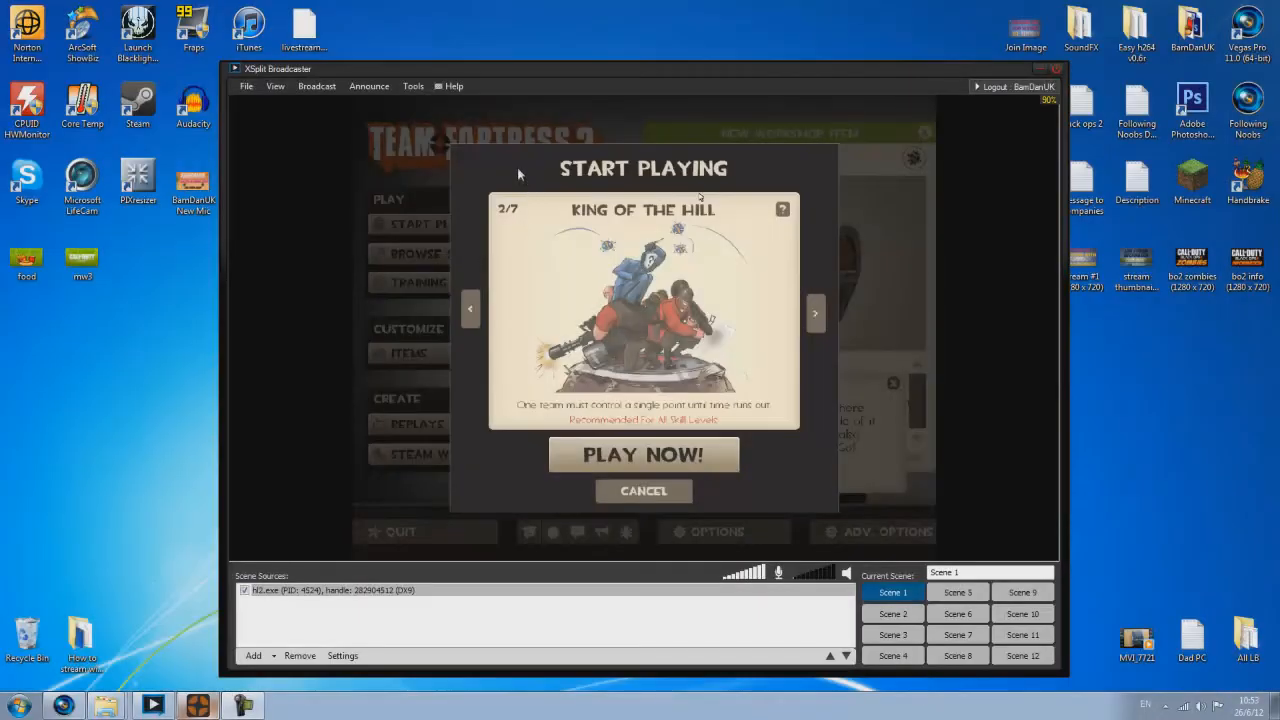
mouse_move(630, 219)
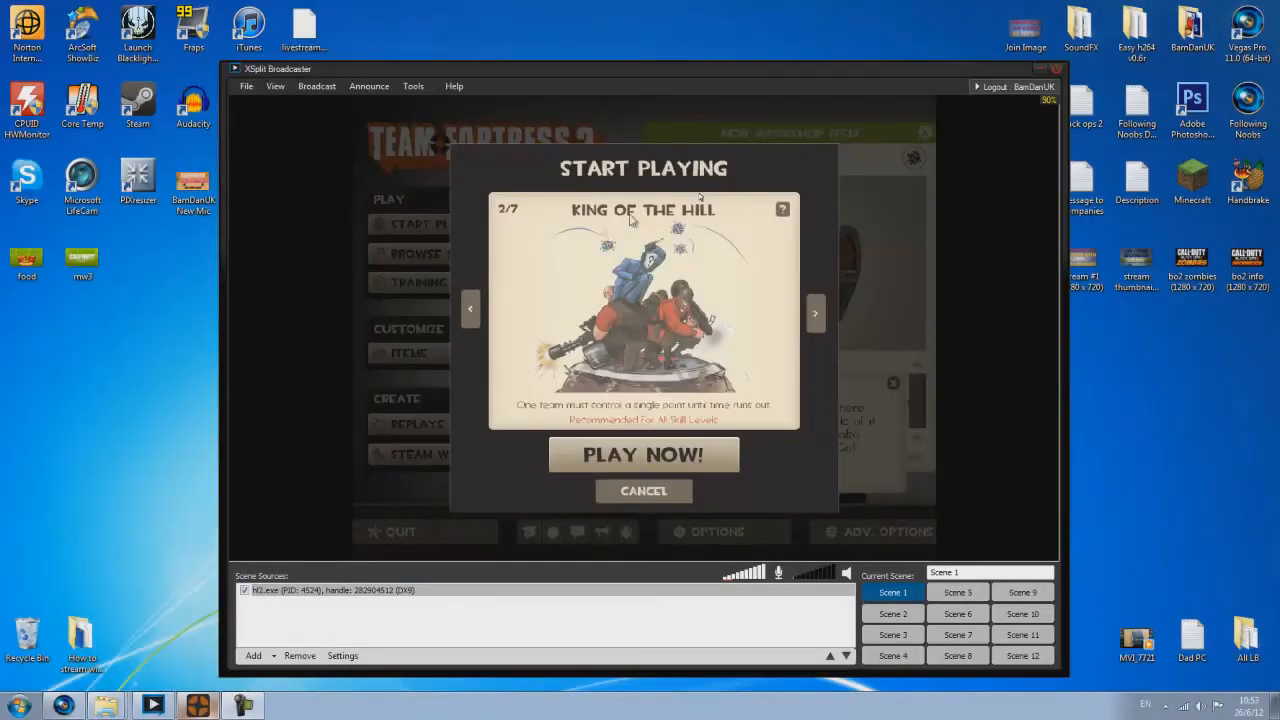
mouse_move(865, 260)
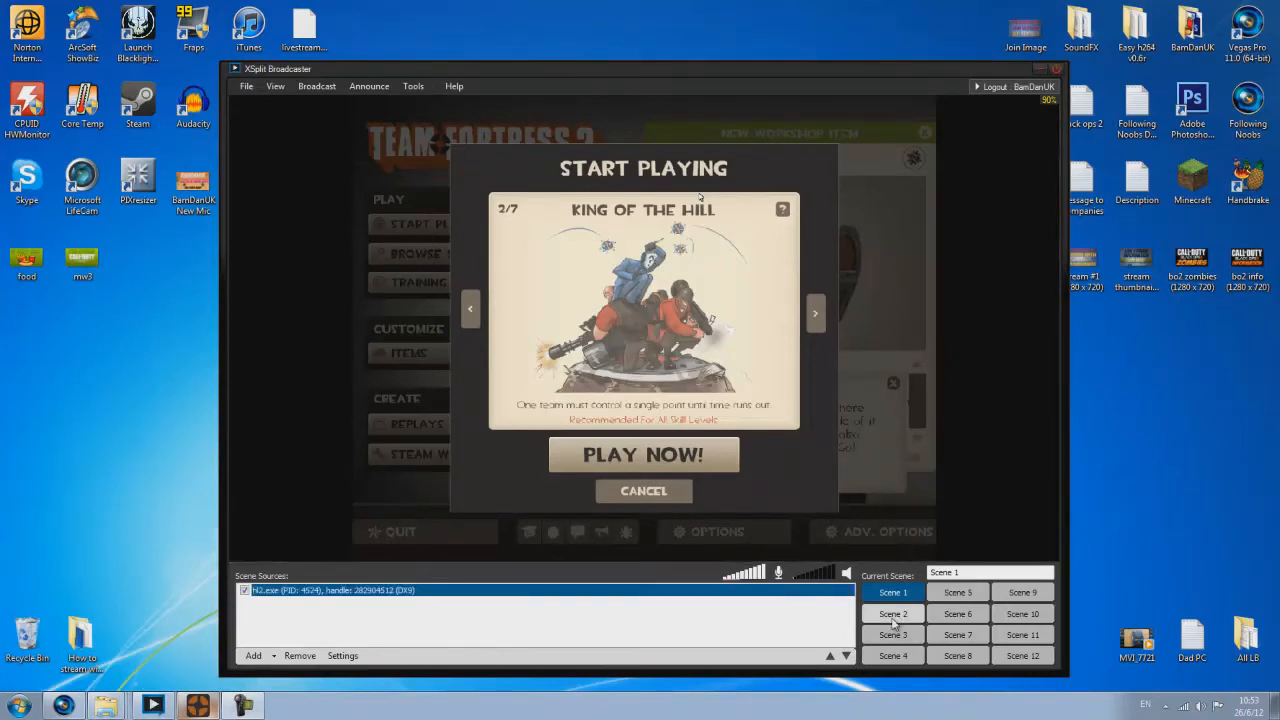
left_click(892, 613)
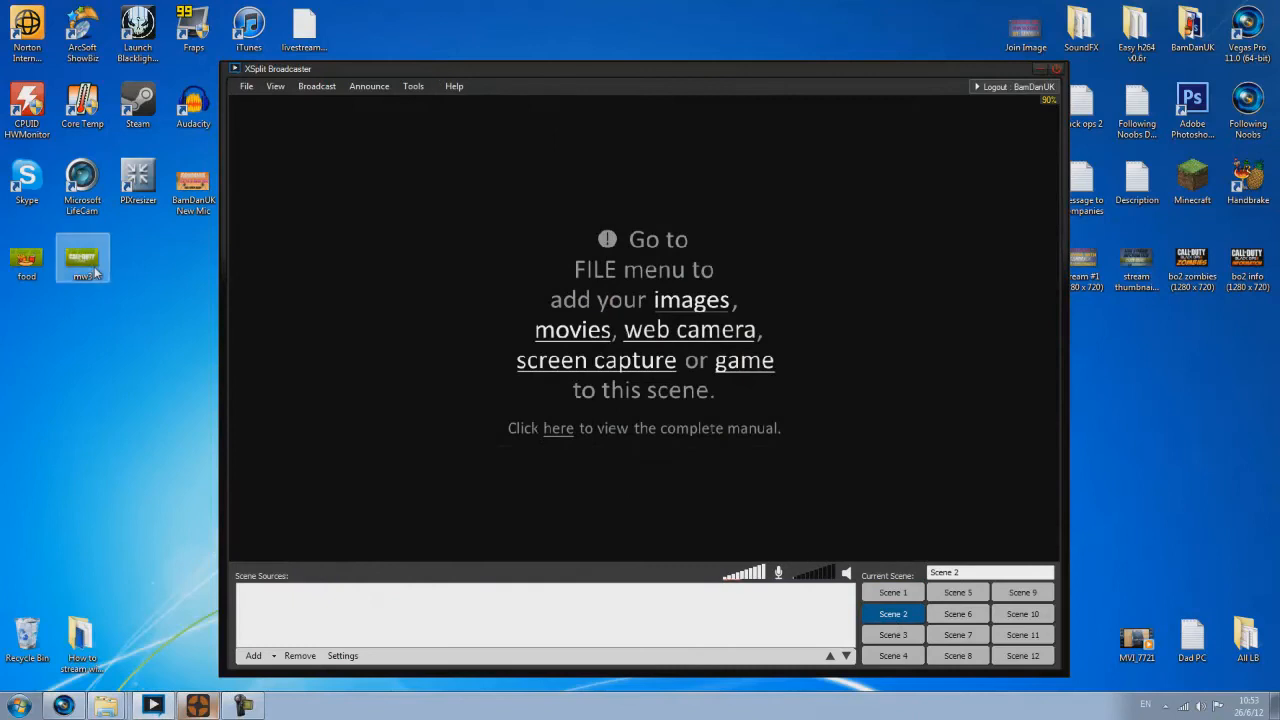
- Add the Be Right Back food image as a media file in Scene 2, then compare with Scene 1
left_click(254, 655)
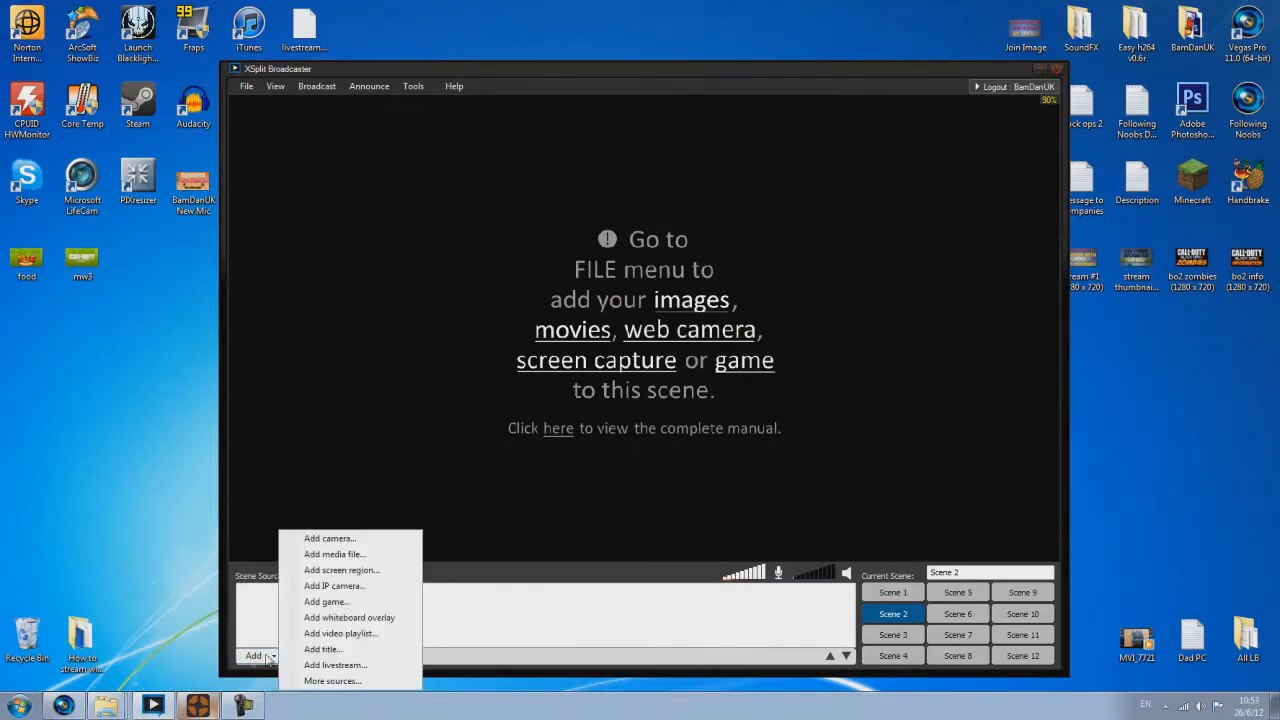
left_click(334, 554)
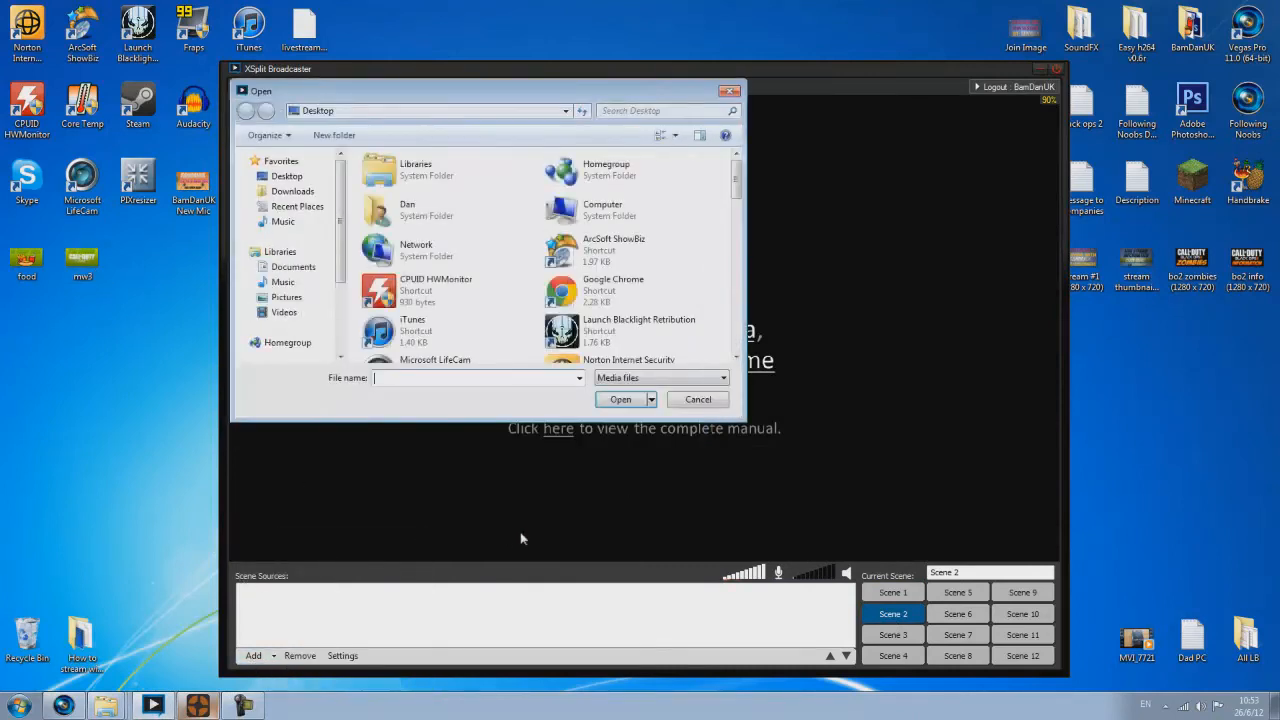
type("Following Noobs.veg")
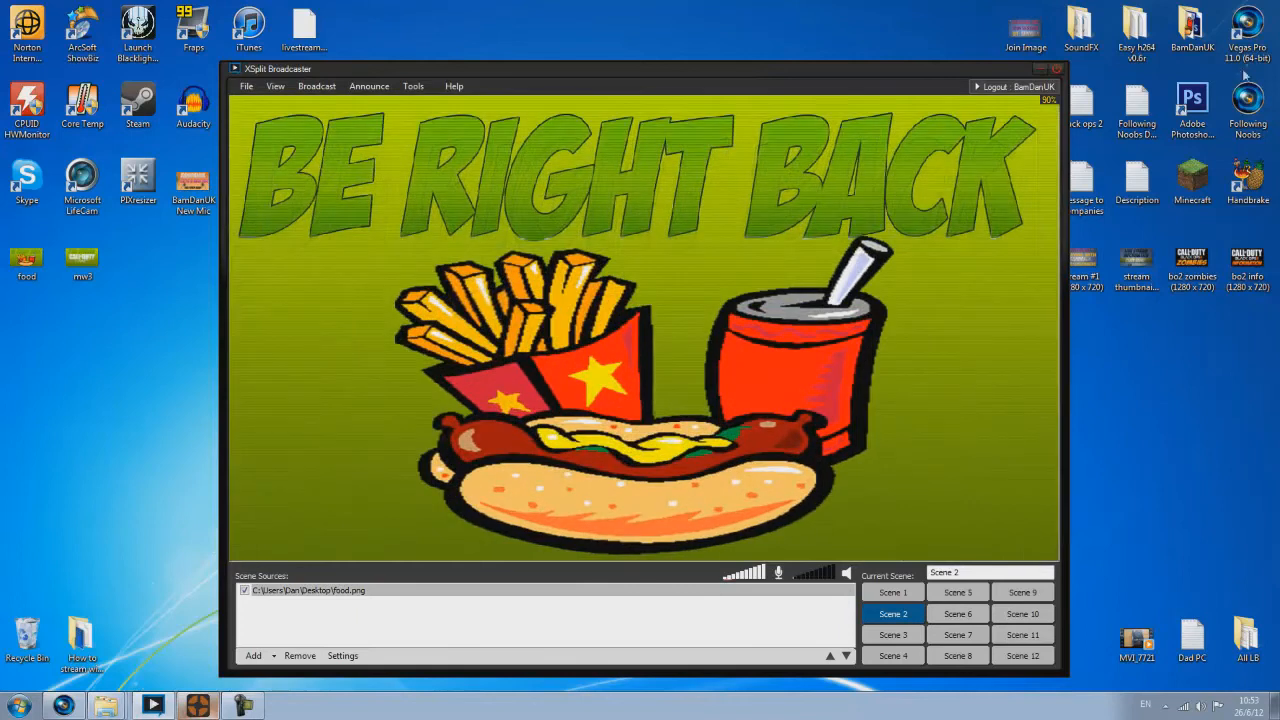
left_click(891, 592)
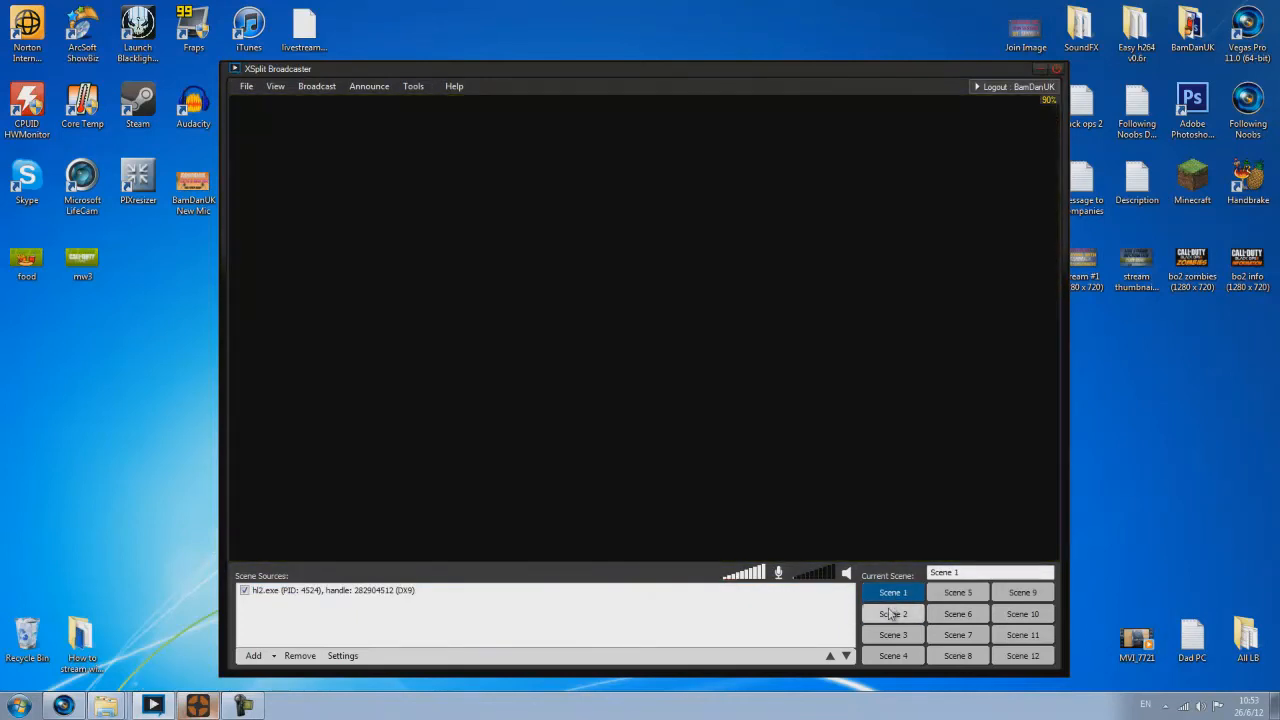
left_click(892, 613)
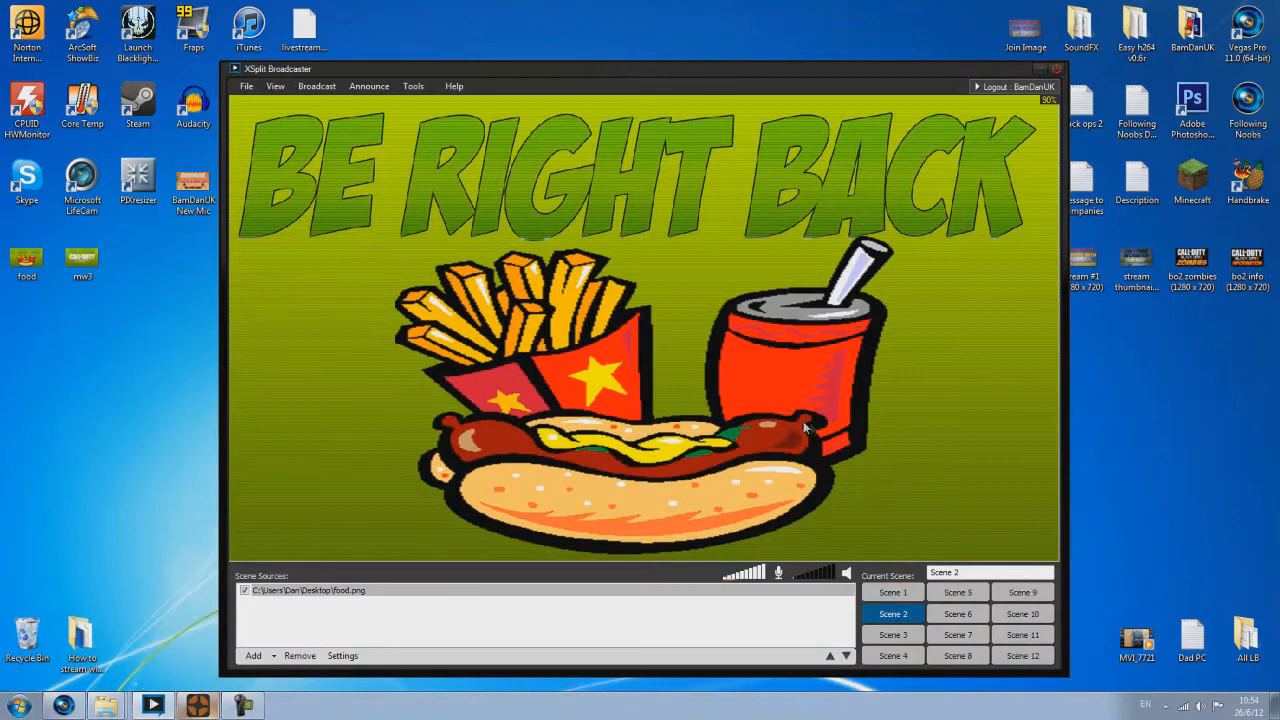
mouse_move(693, 378)
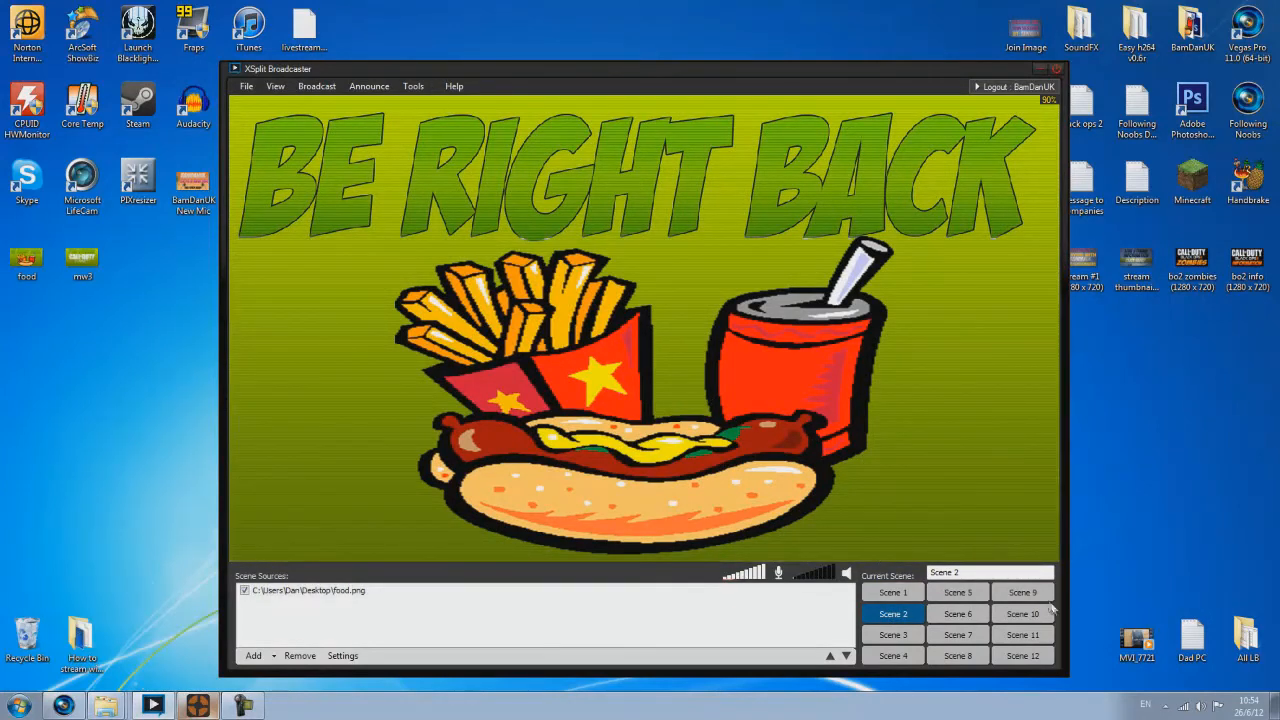
mouse_move(835, 607)
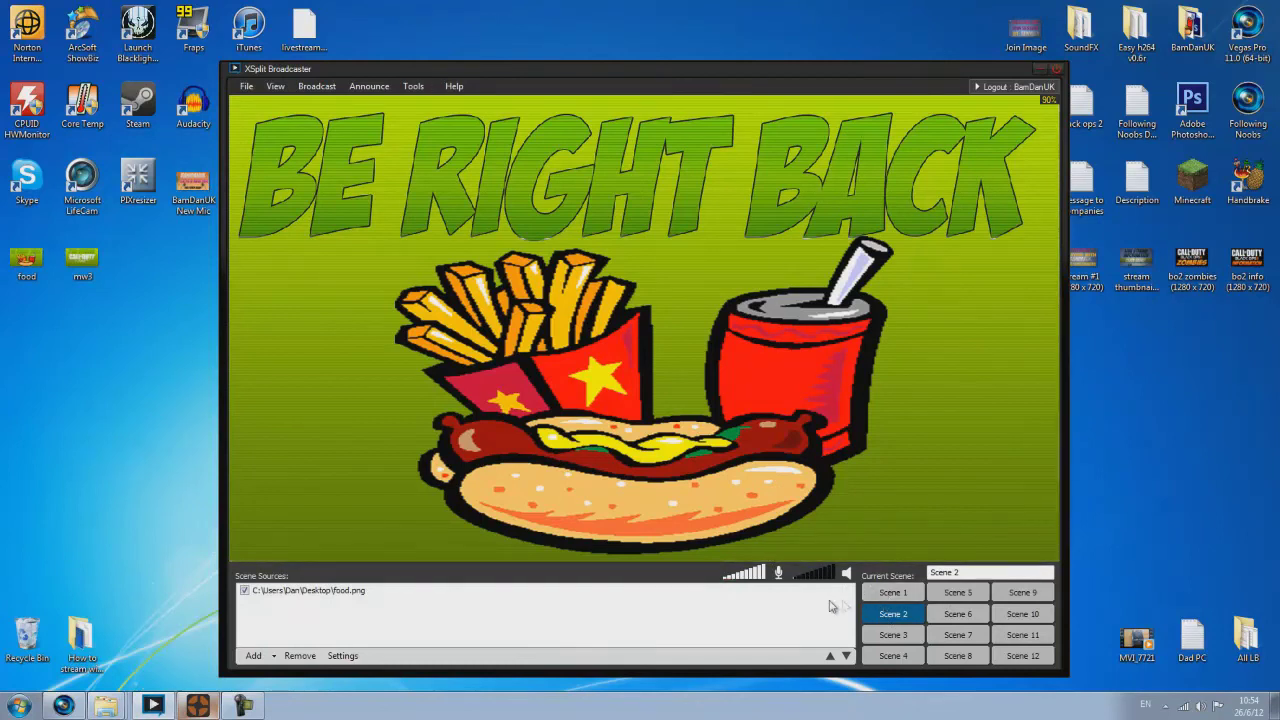
mouse_move(787, 352)
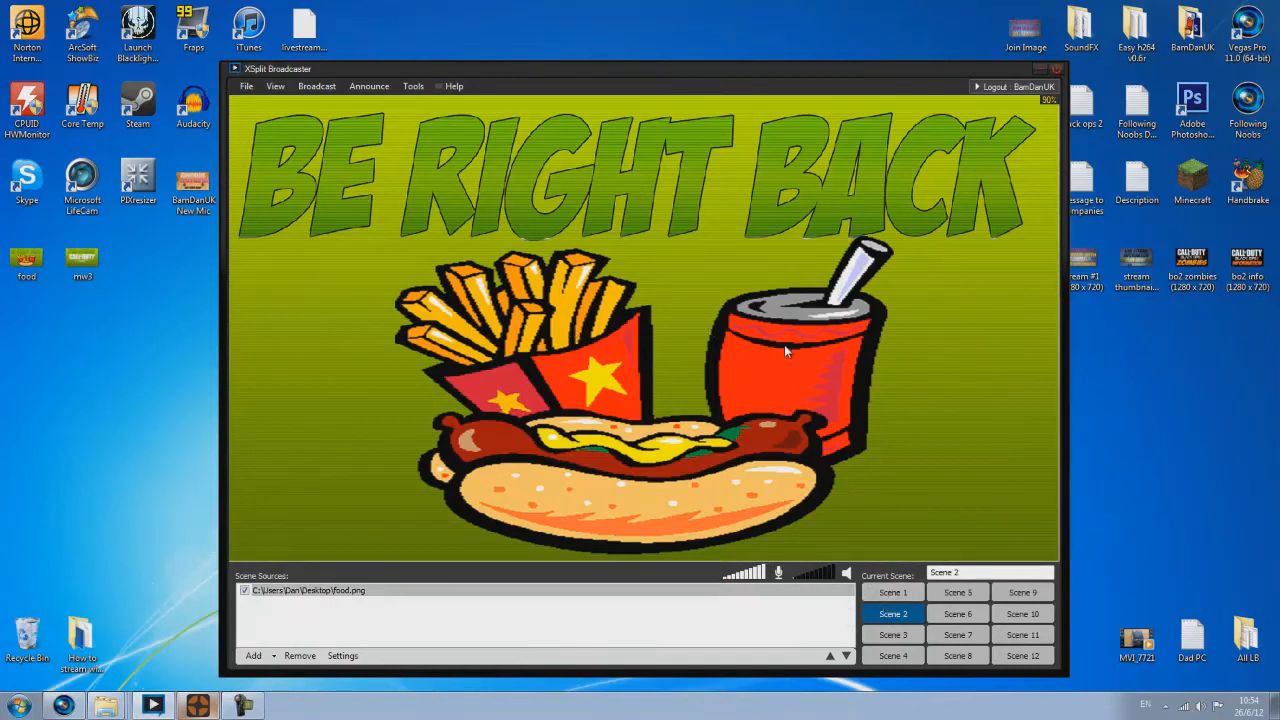
mouse_move(1026, 266)
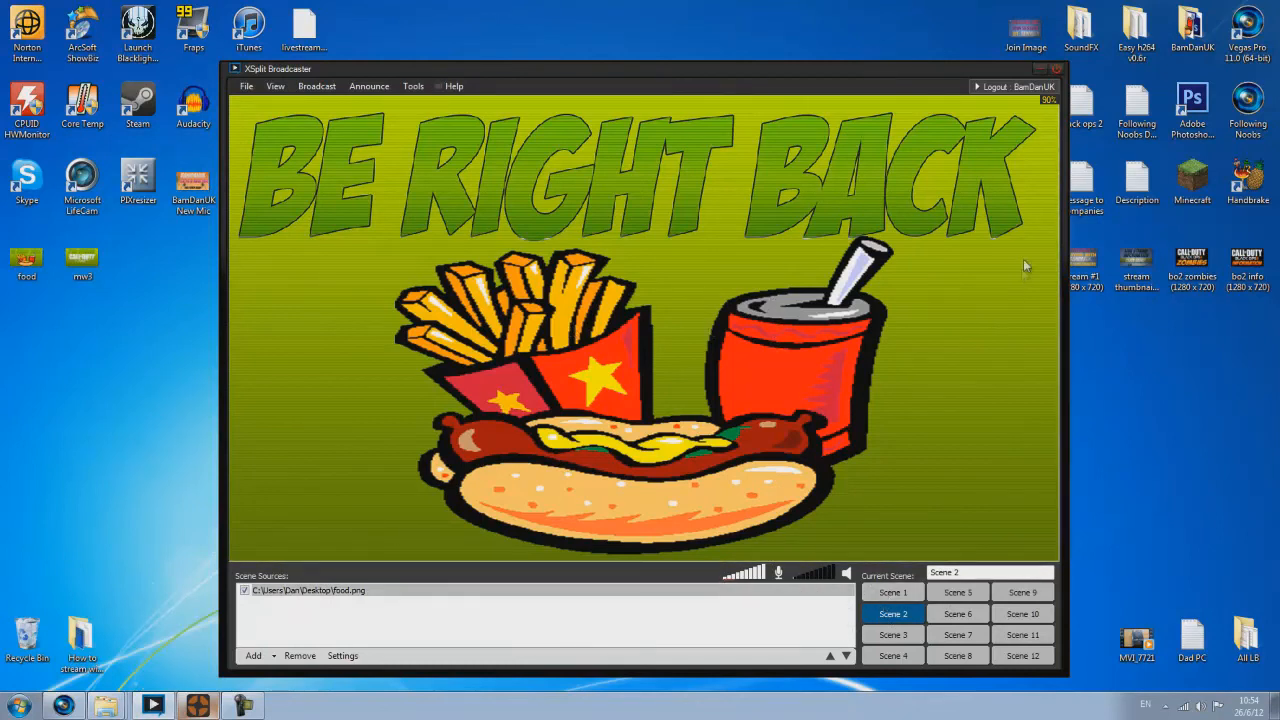
mouse_move(810, 180)
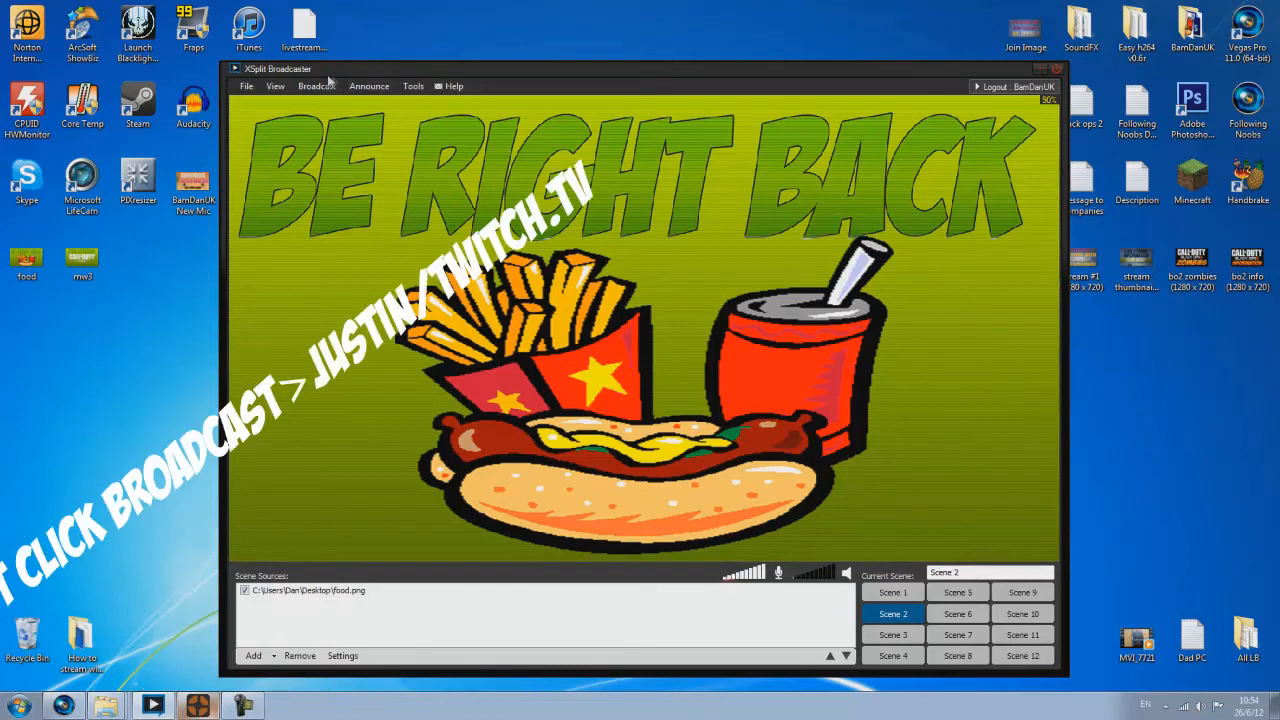
- Start broadcasting to Justin/TwitchTV and announce the live stream on Justin/TwitchTV
left_click(316, 86)
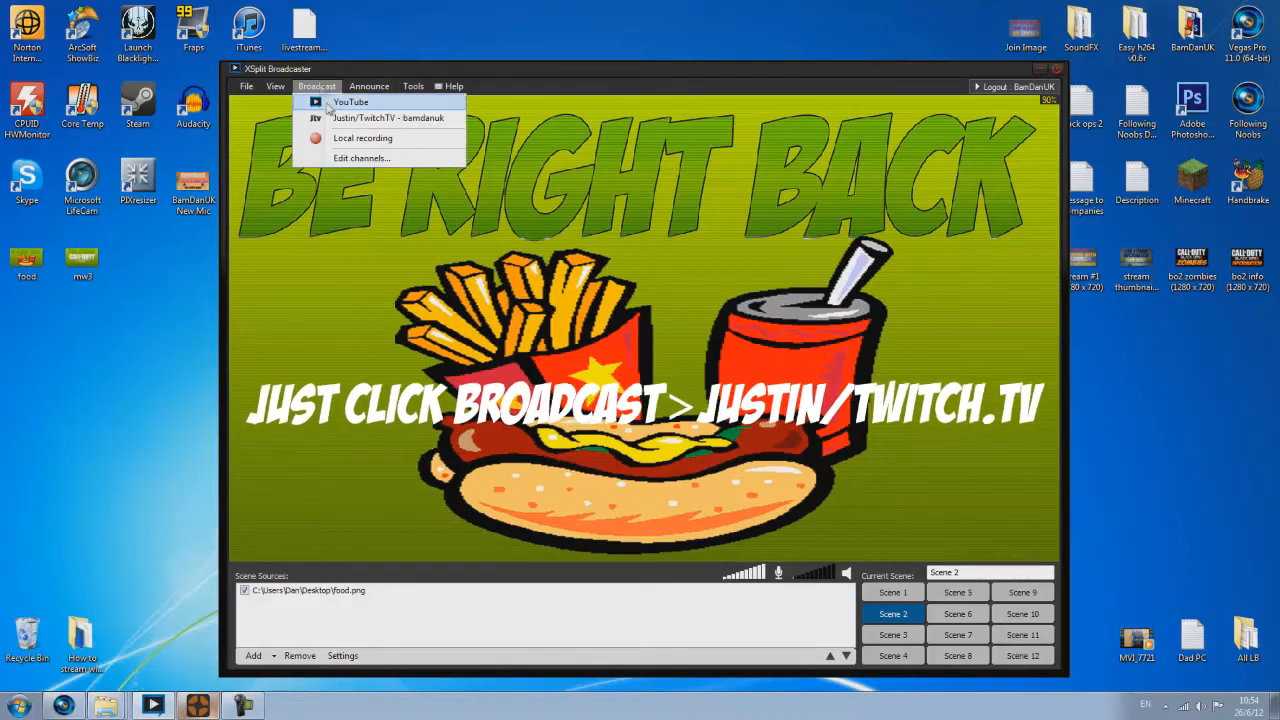
left_click(387, 118)
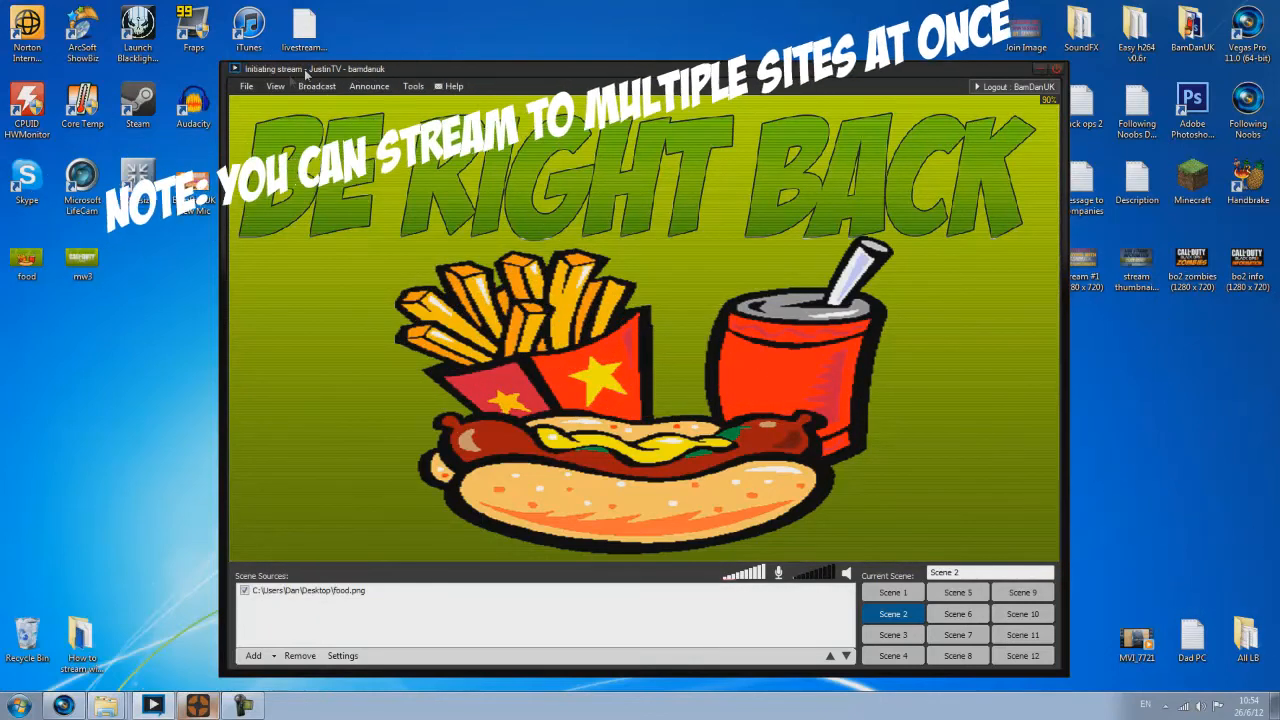
left_click(316, 85)
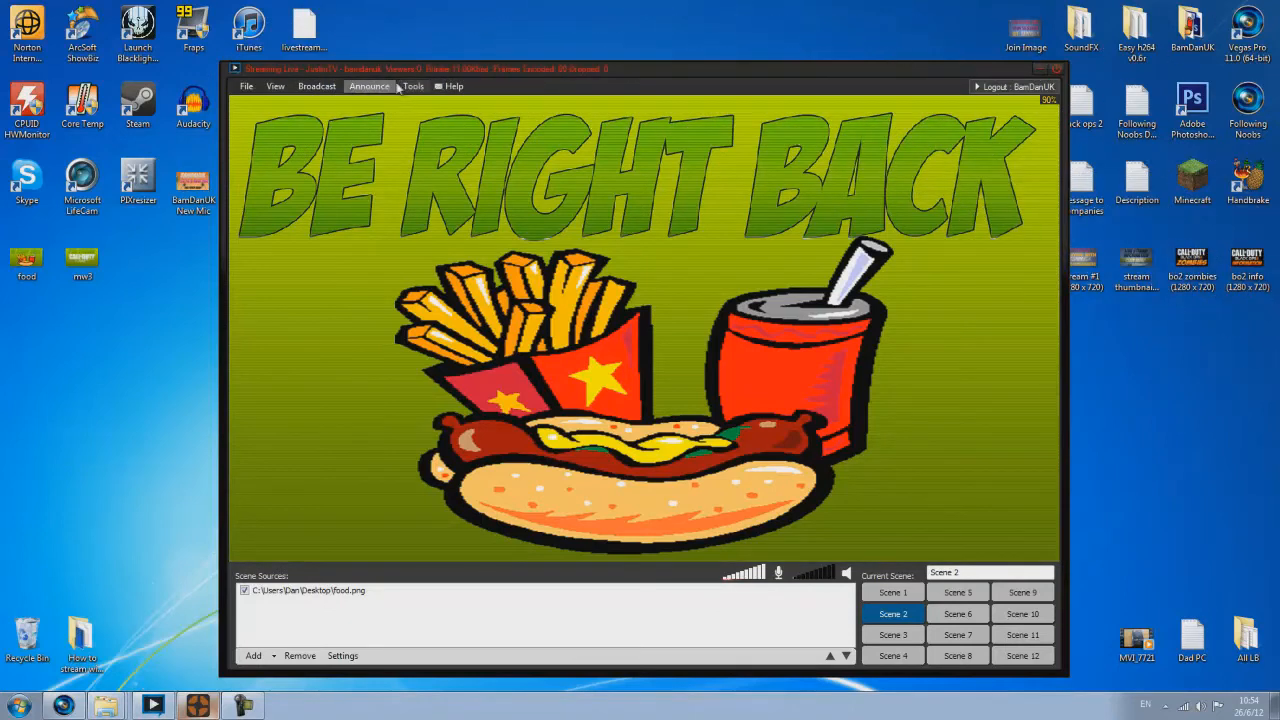
left_click(369, 86)
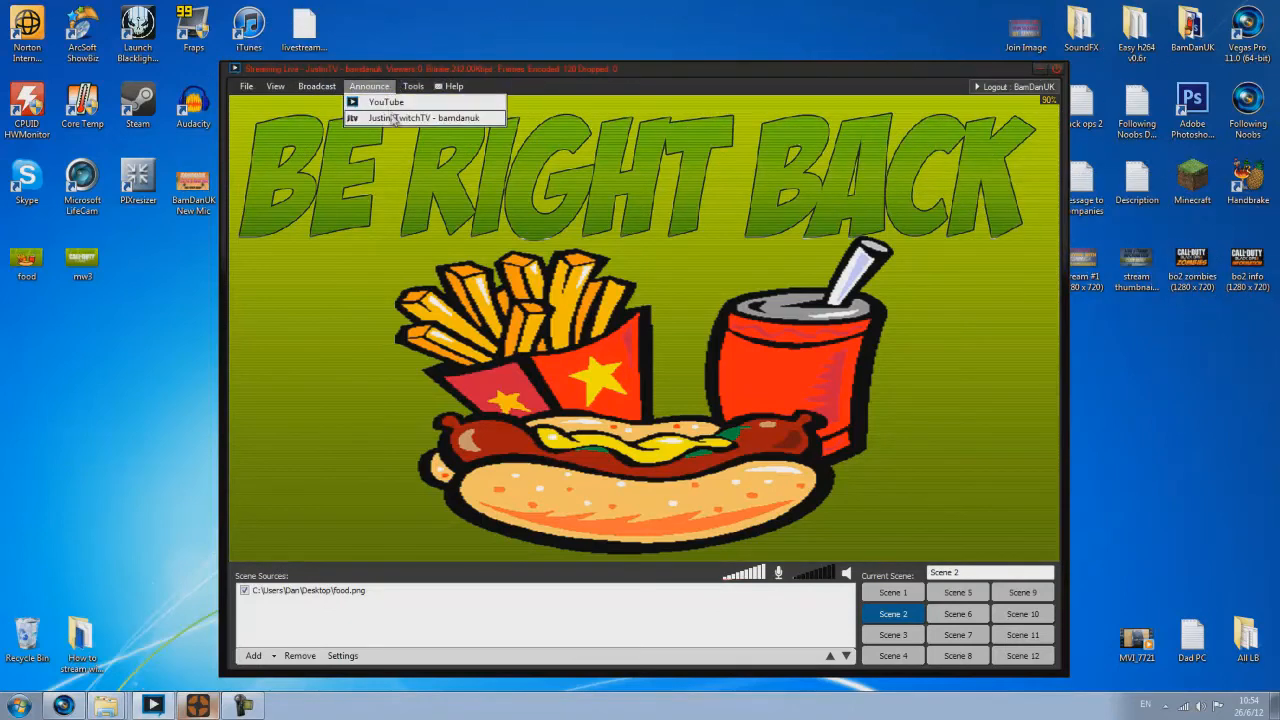
left_click(453, 86)
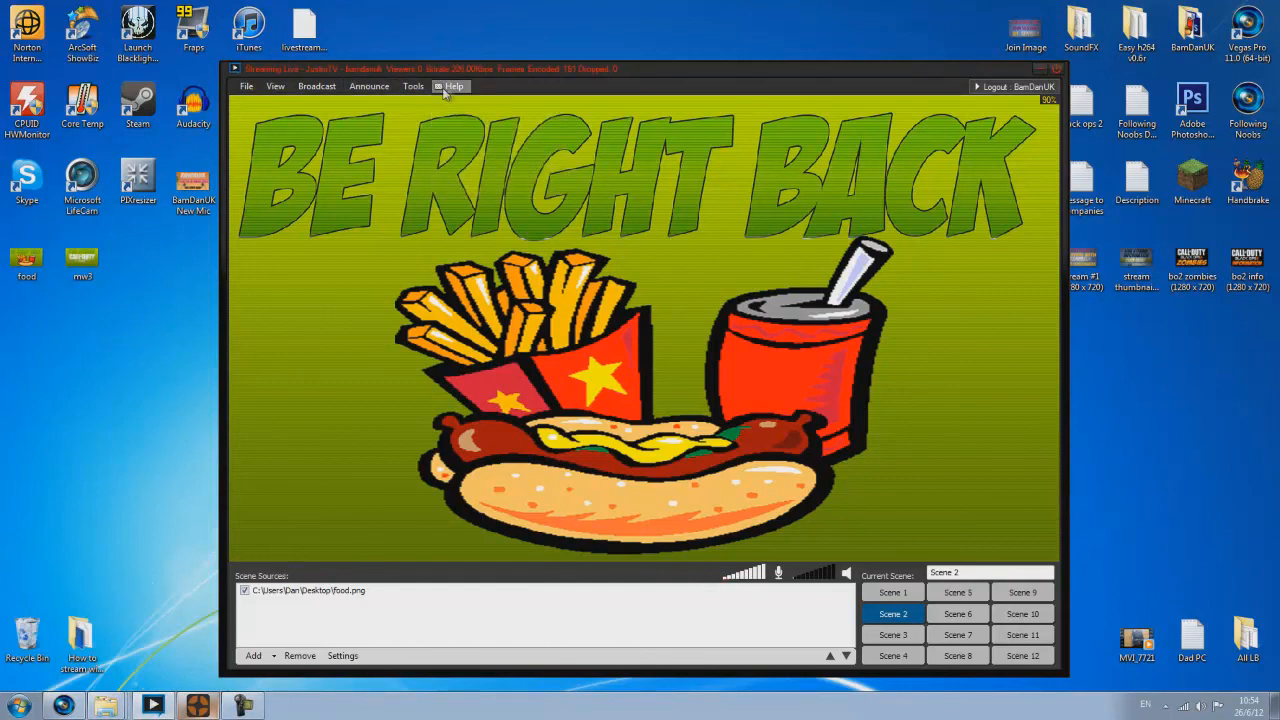